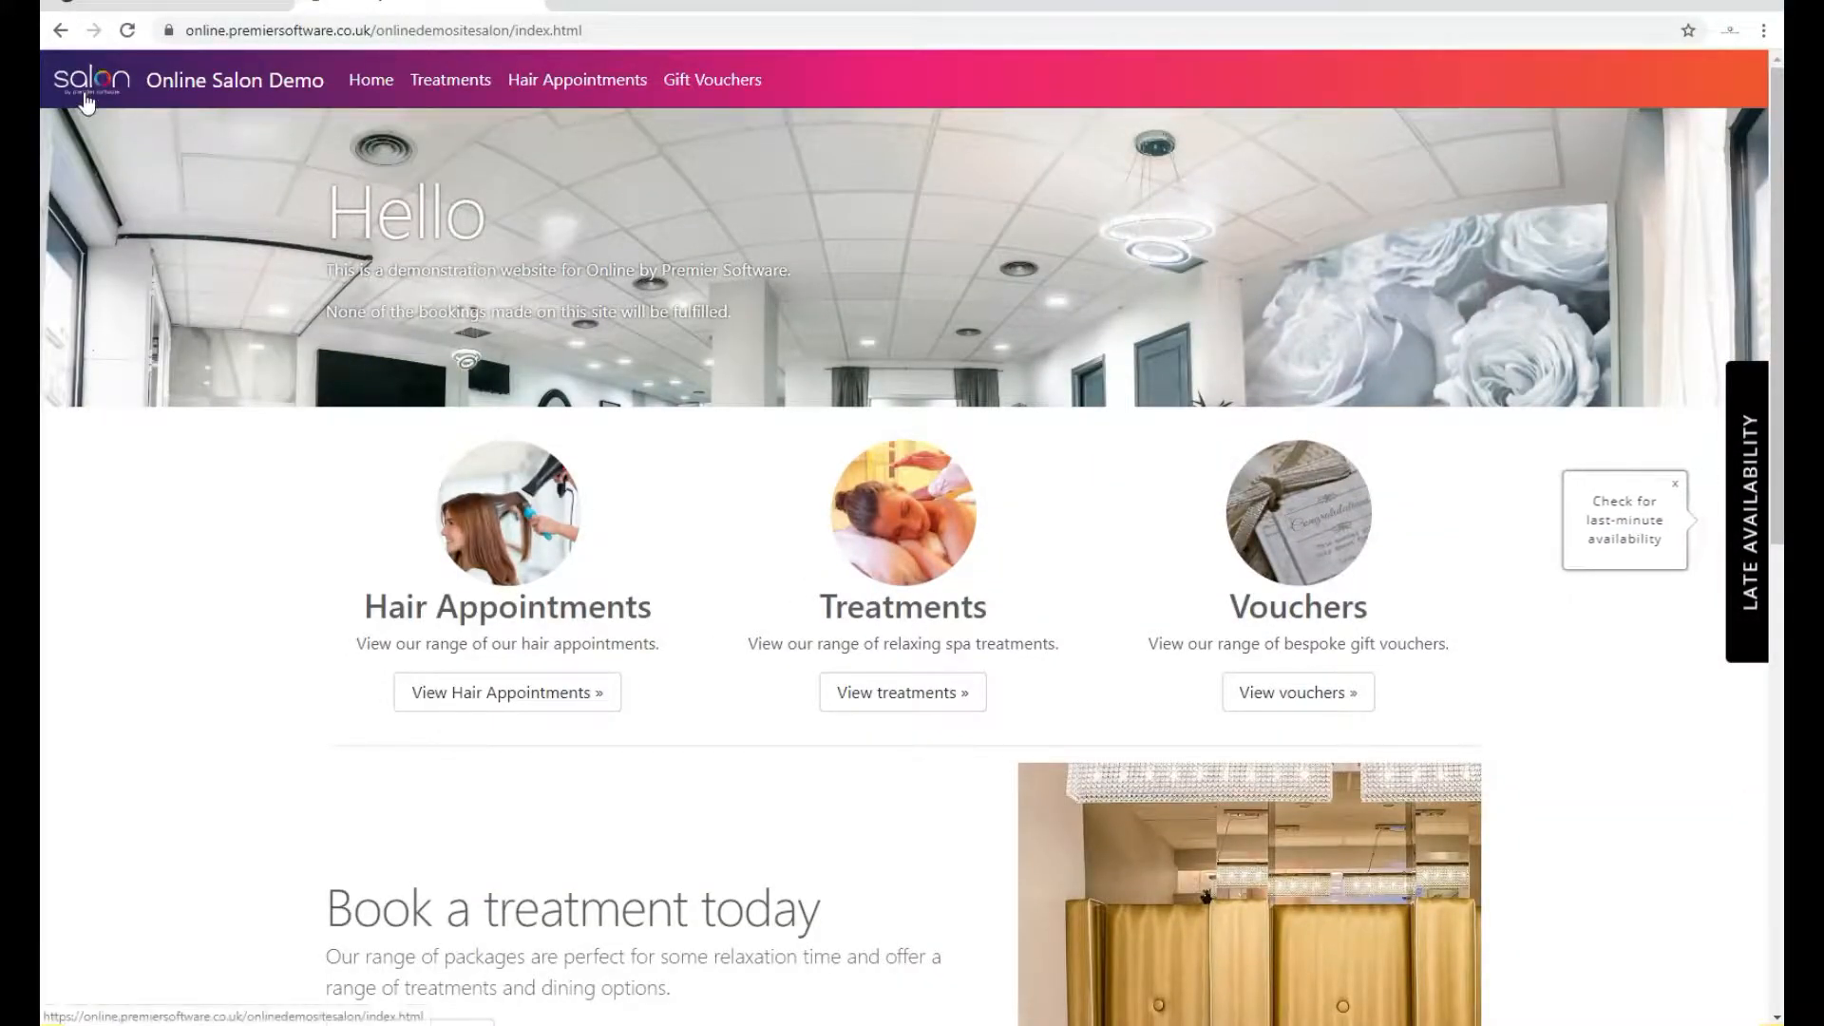
Step: Browse the demo salon's treatments, check availability and confirm the 1:30 pm Blow Dry slot
click(902, 693)
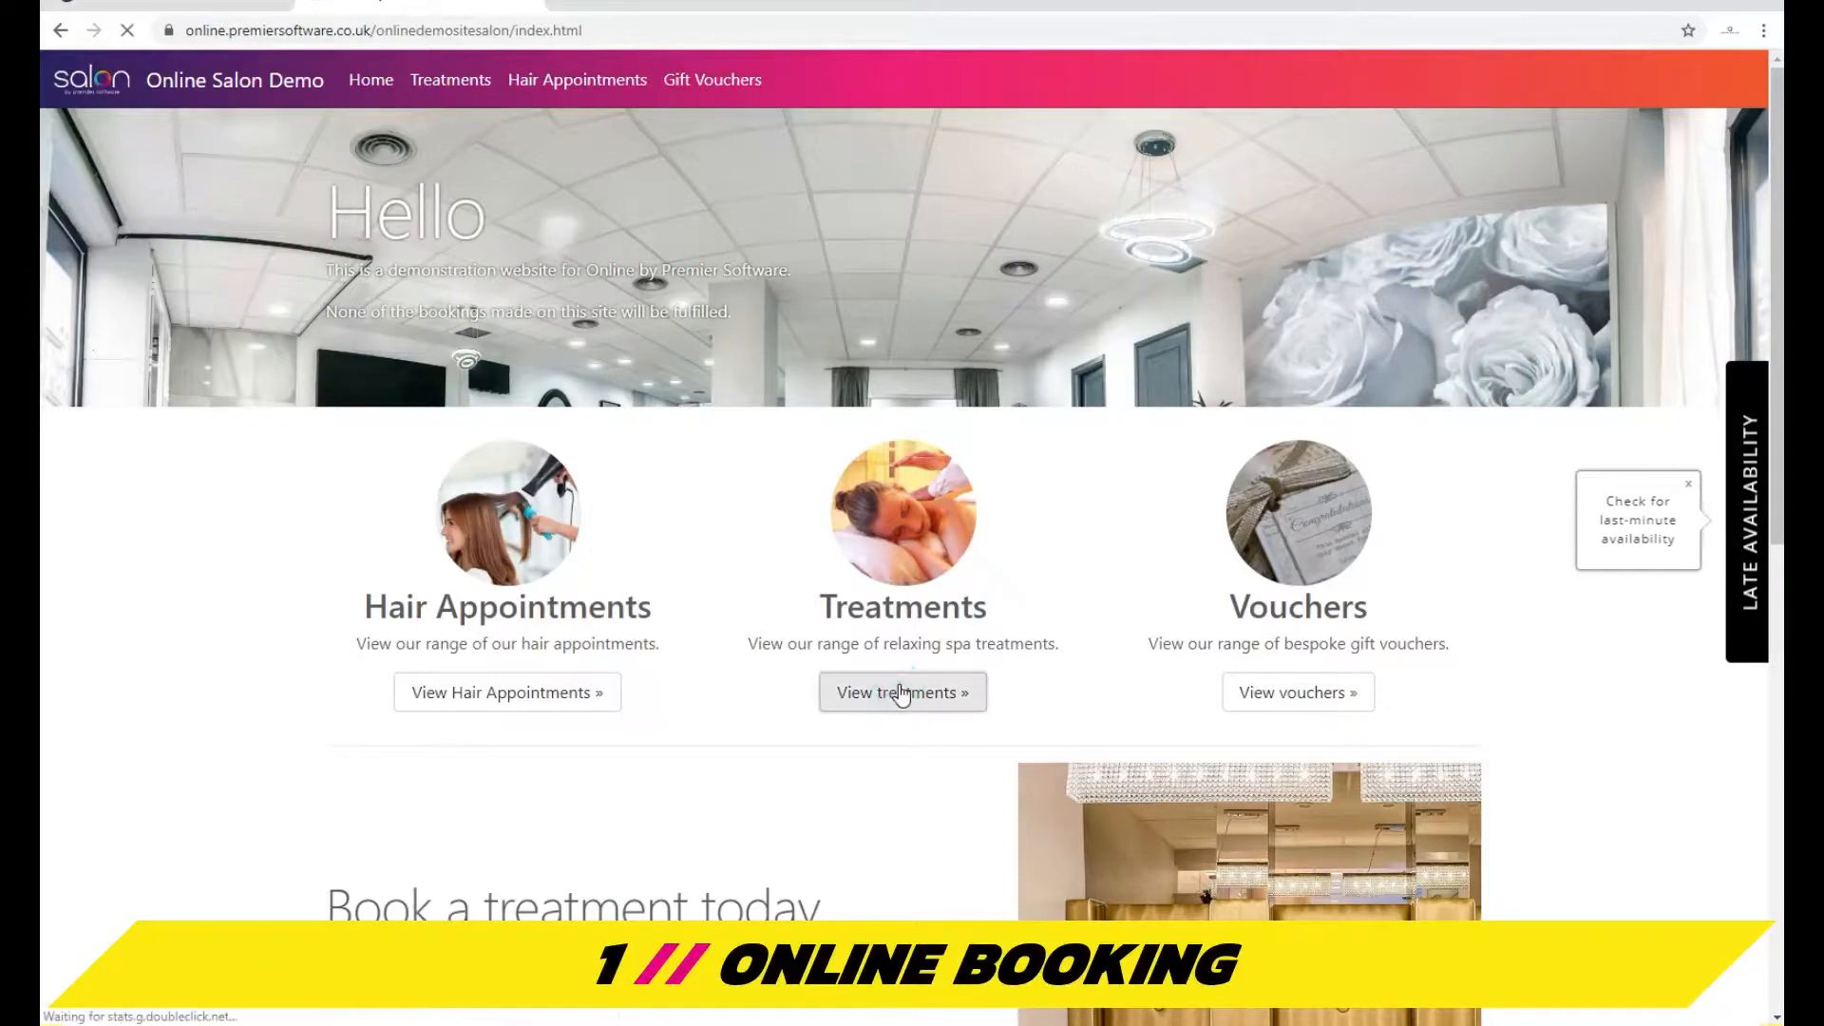
click(902, 693)
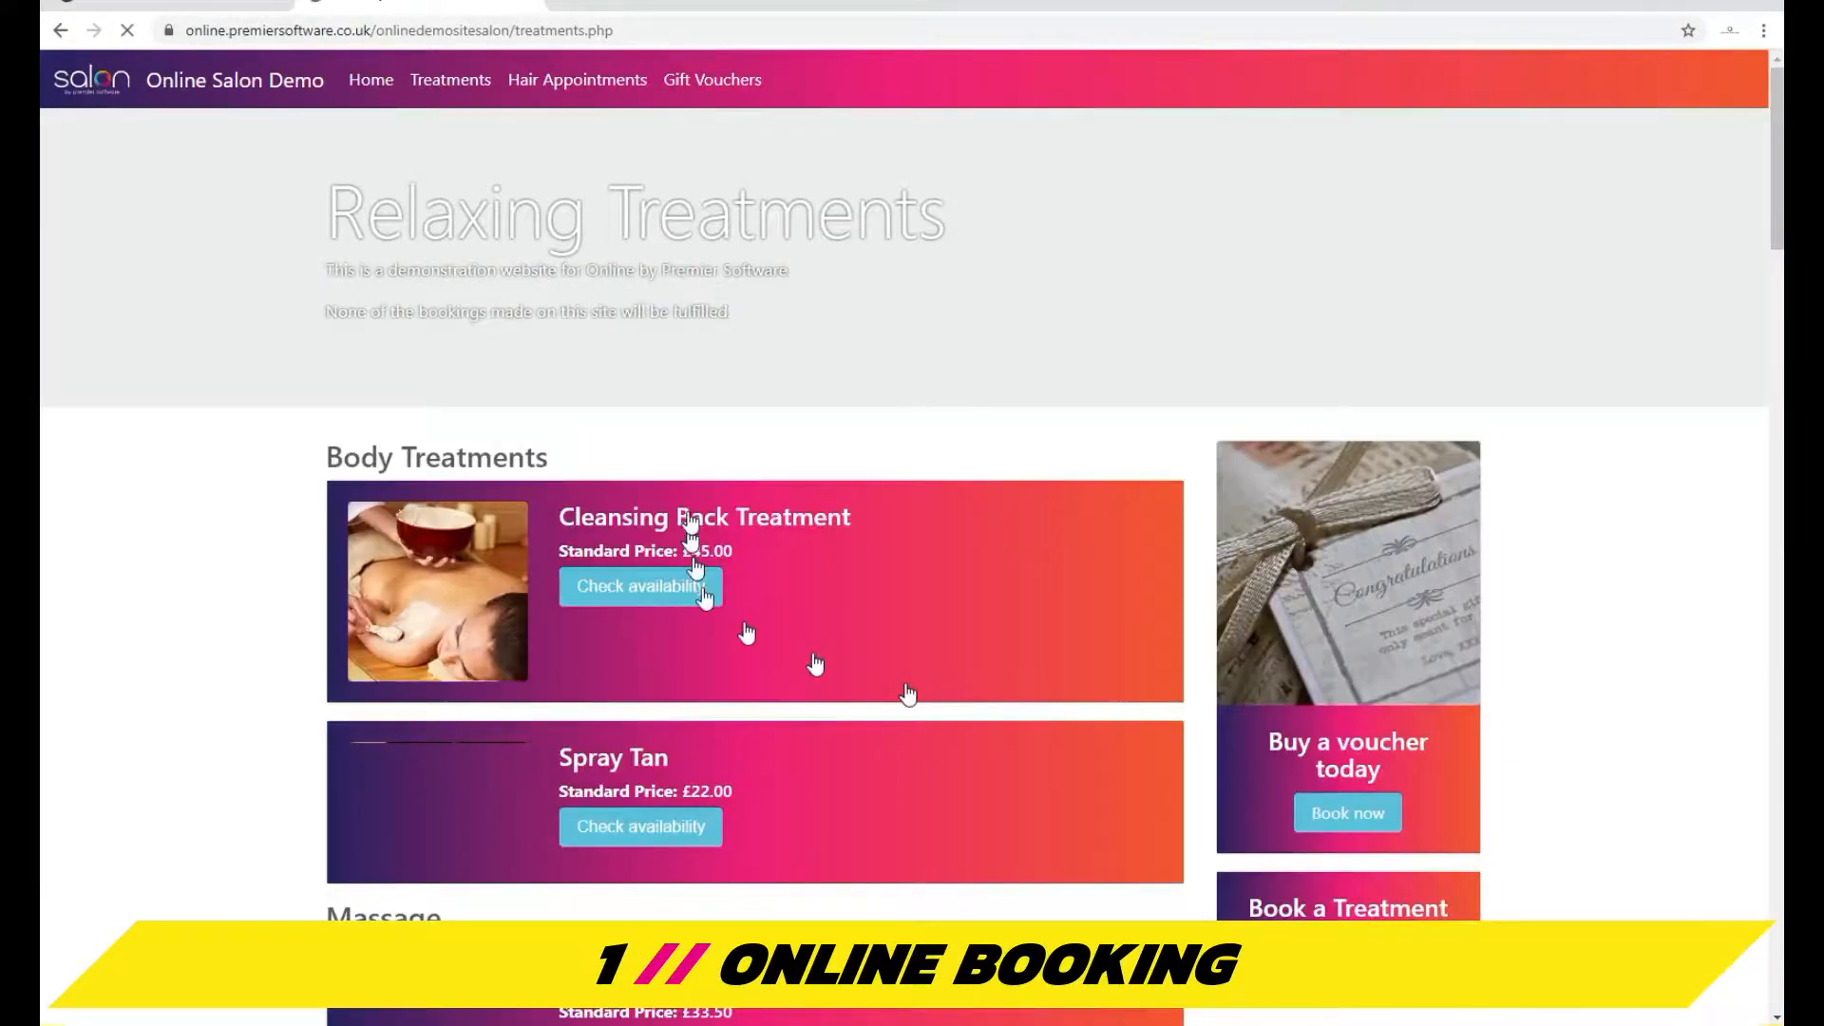
scroll(down, 3)
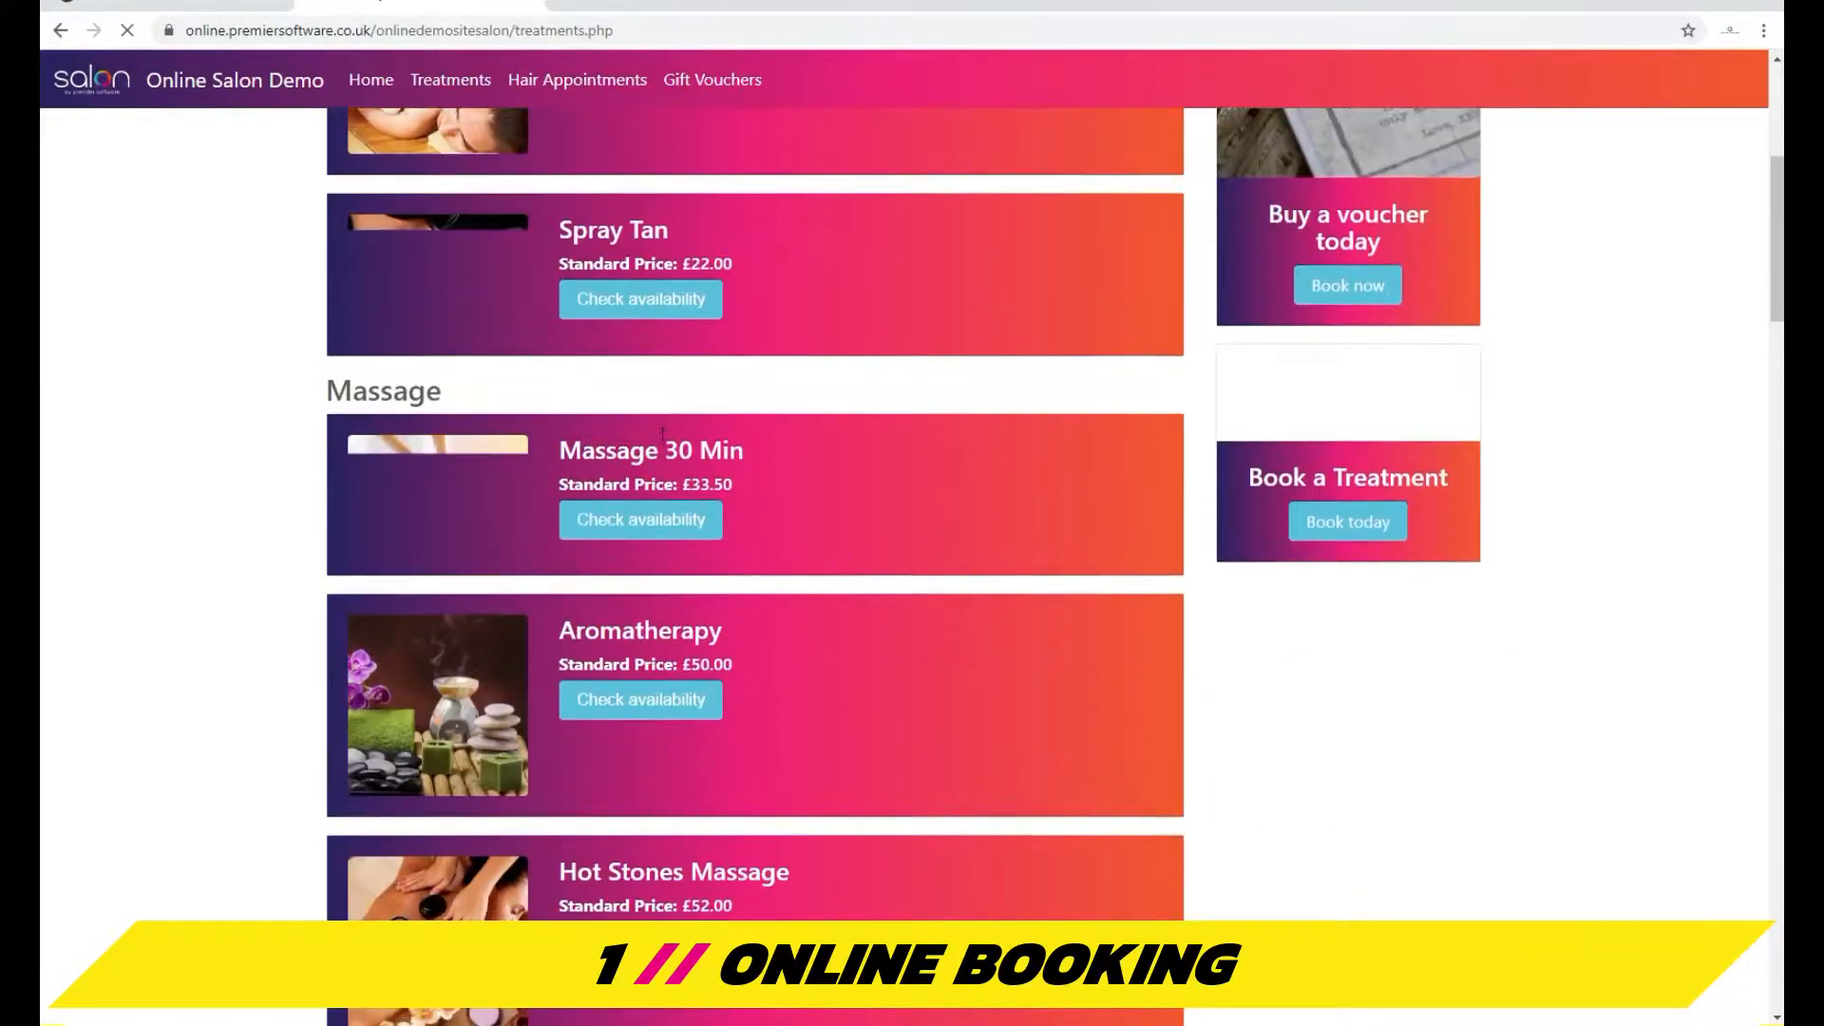
scroll(down, 3)
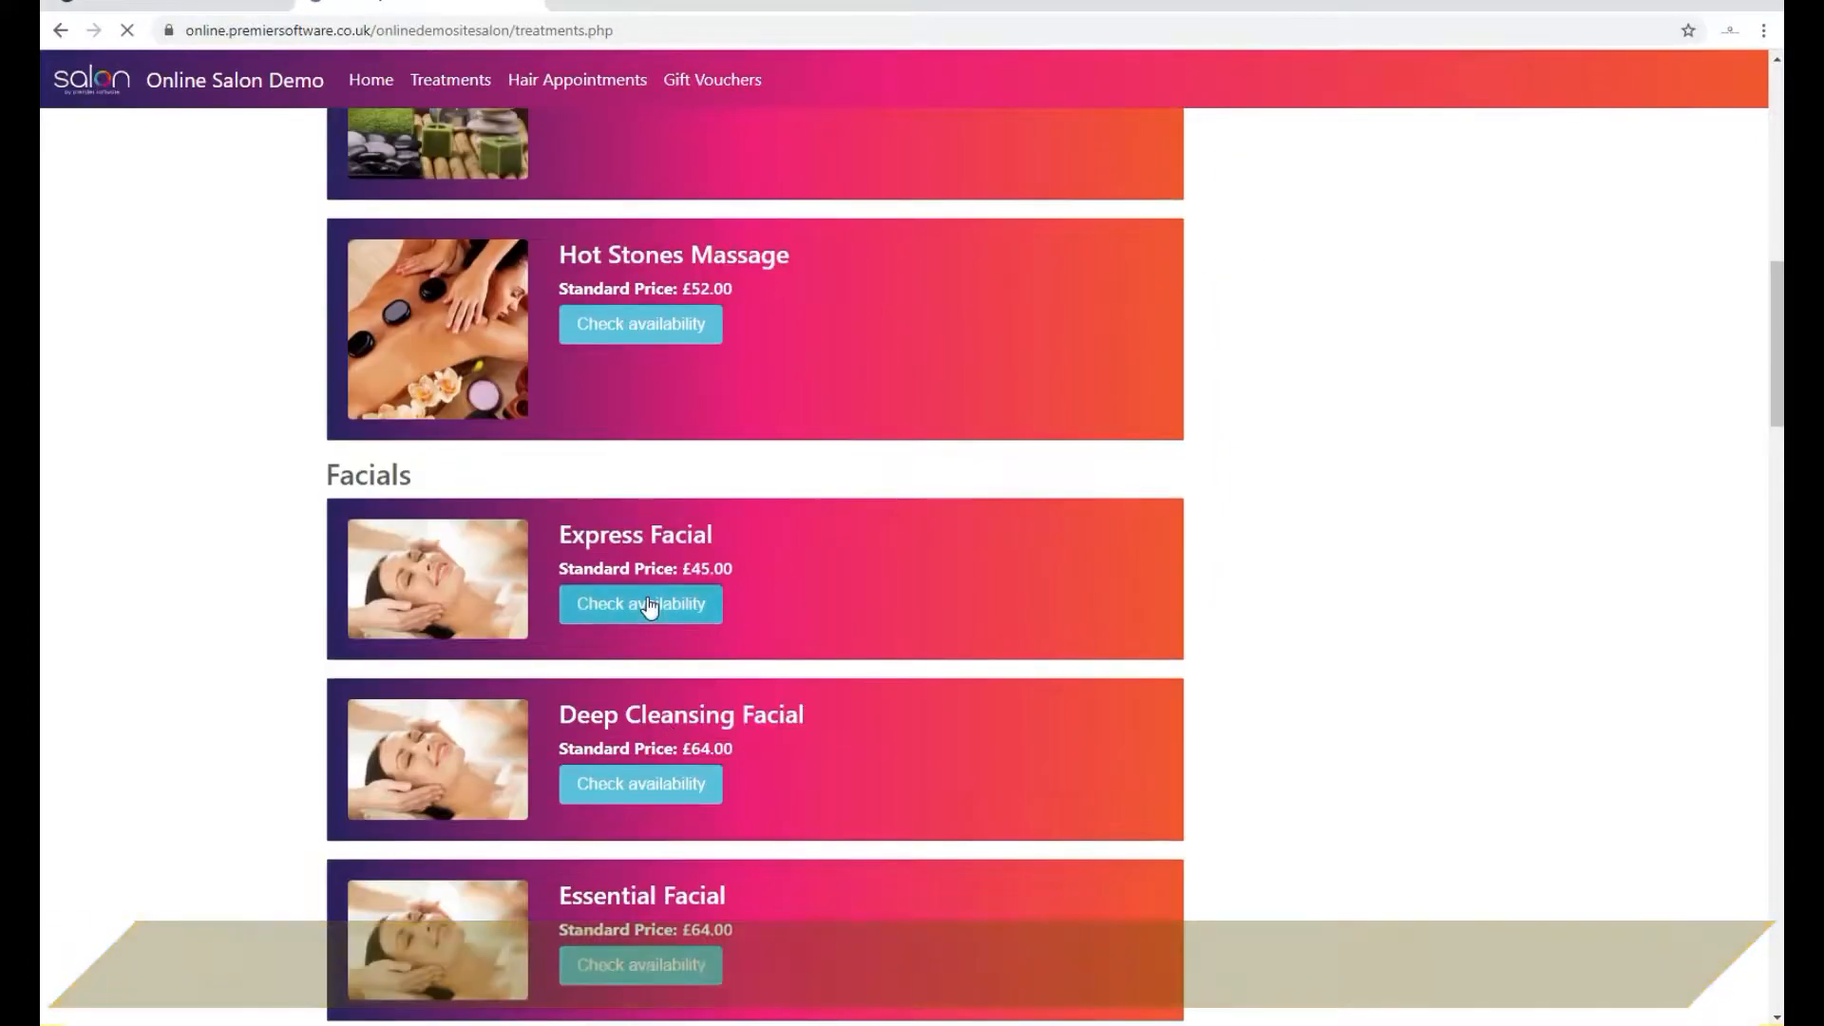
click(640, 604)
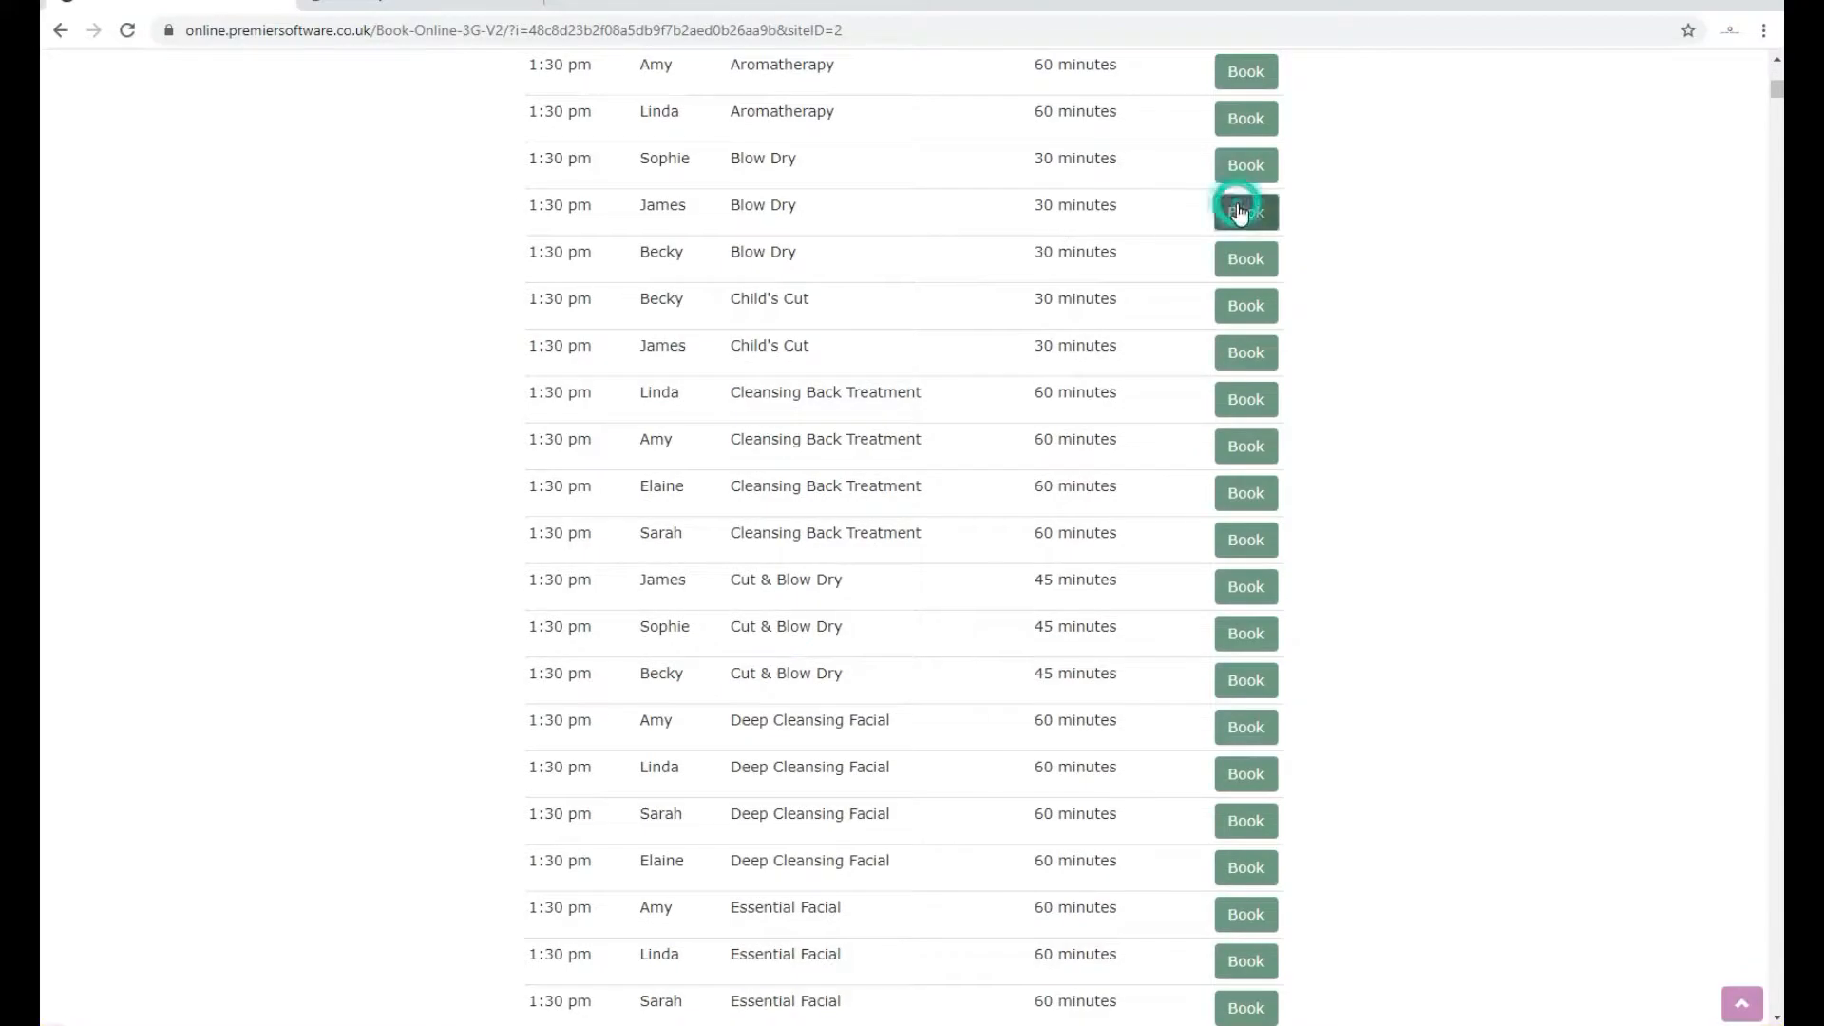
click(1245, 212)
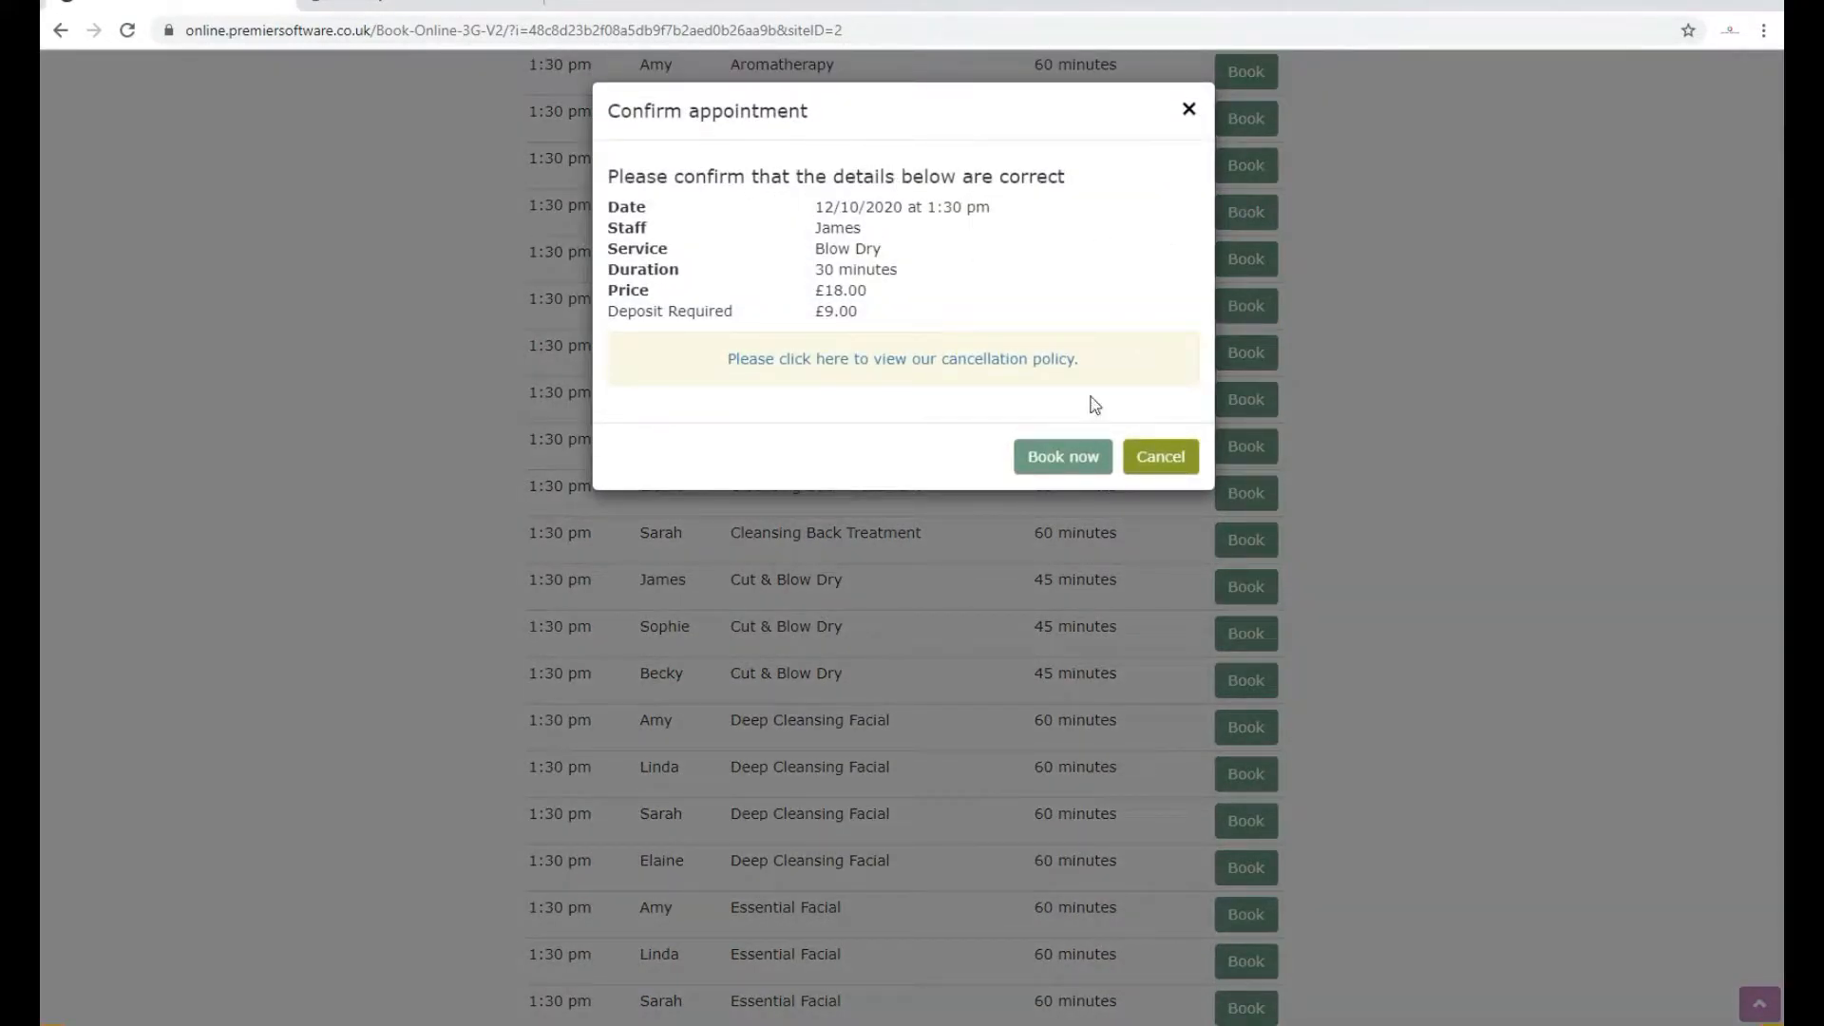
click(1060, 457)
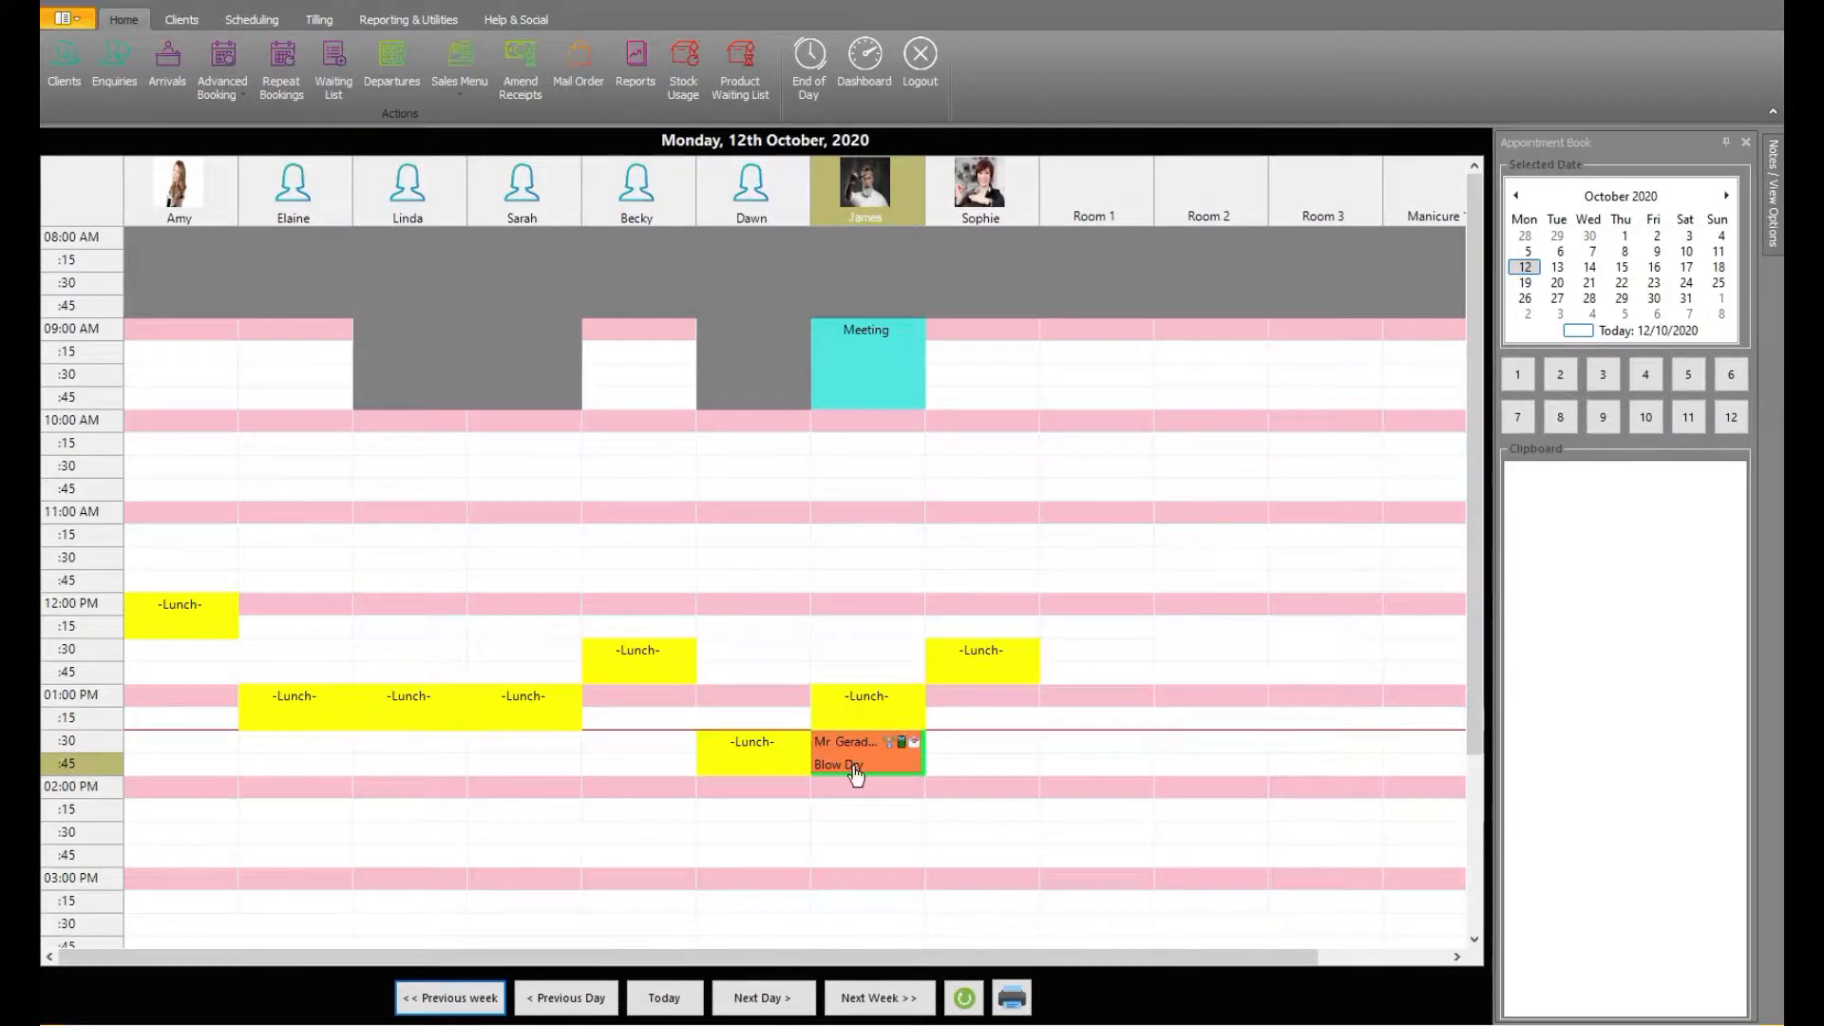
Step: Go via Administrator > Appointments > Appointment Codes to Hair Treatment 2's Site Details
click(919, 53)
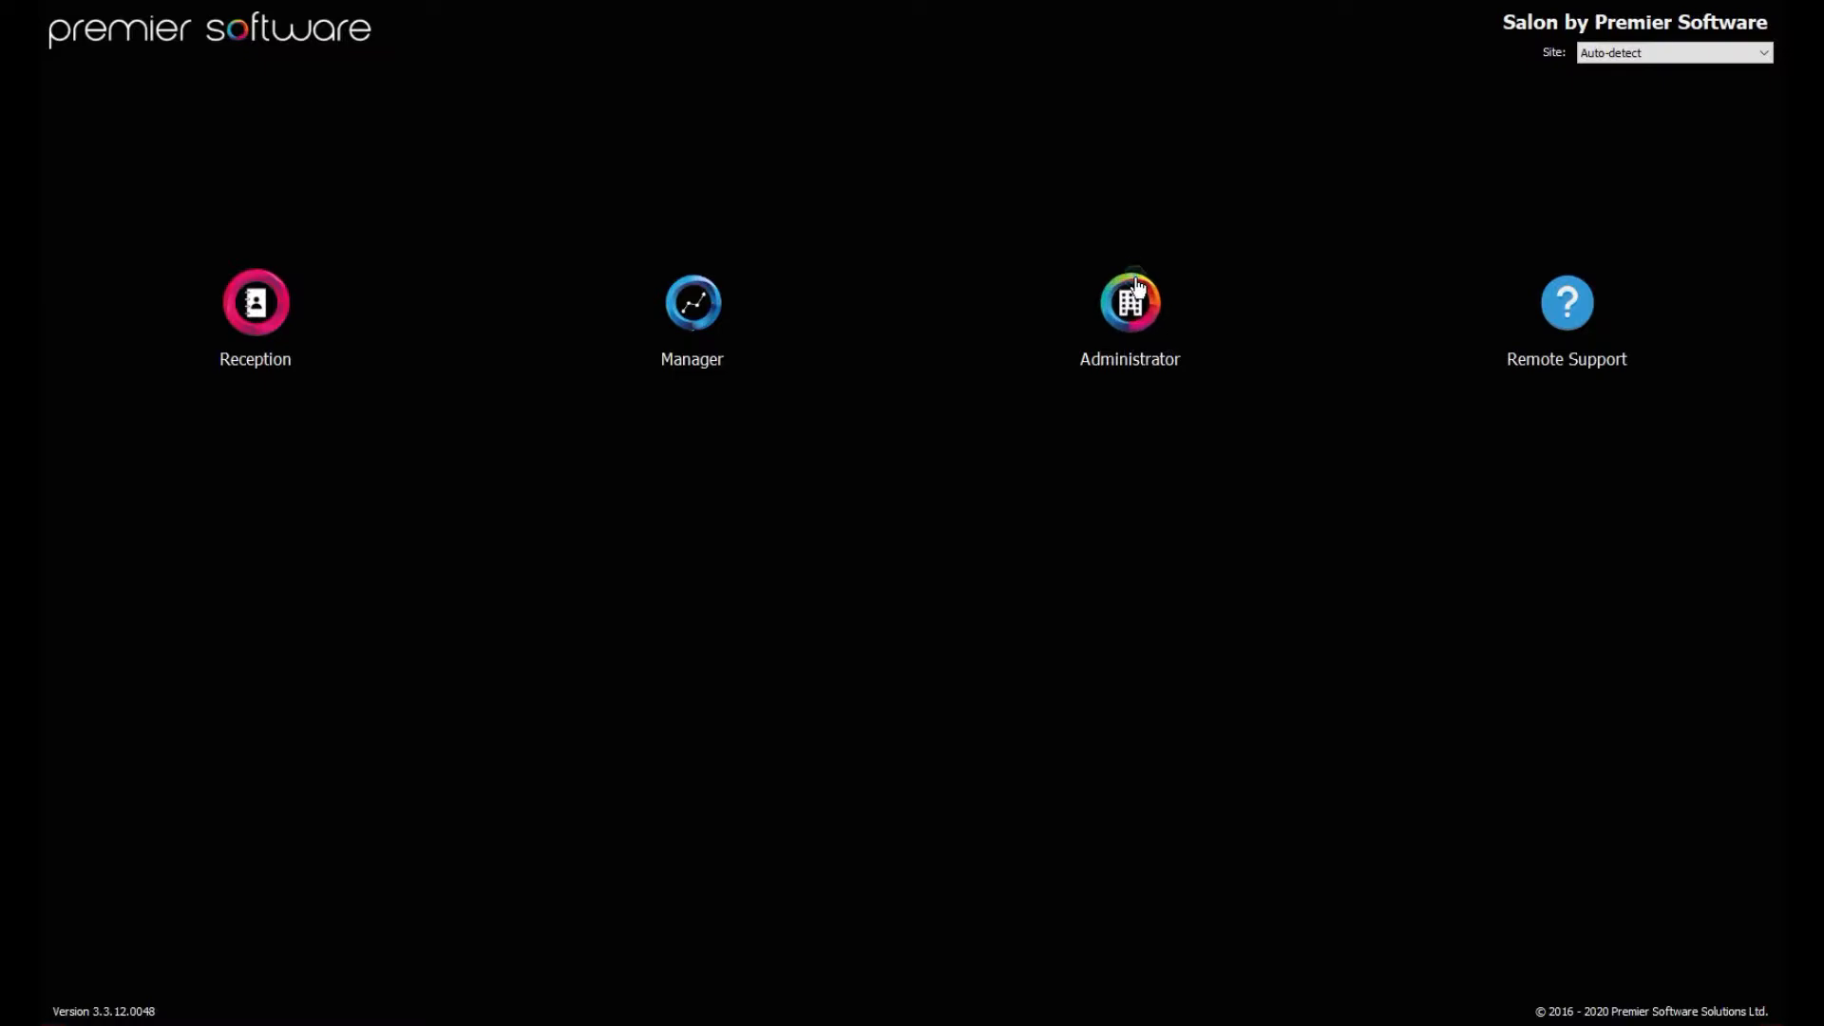
click(1128, 301)
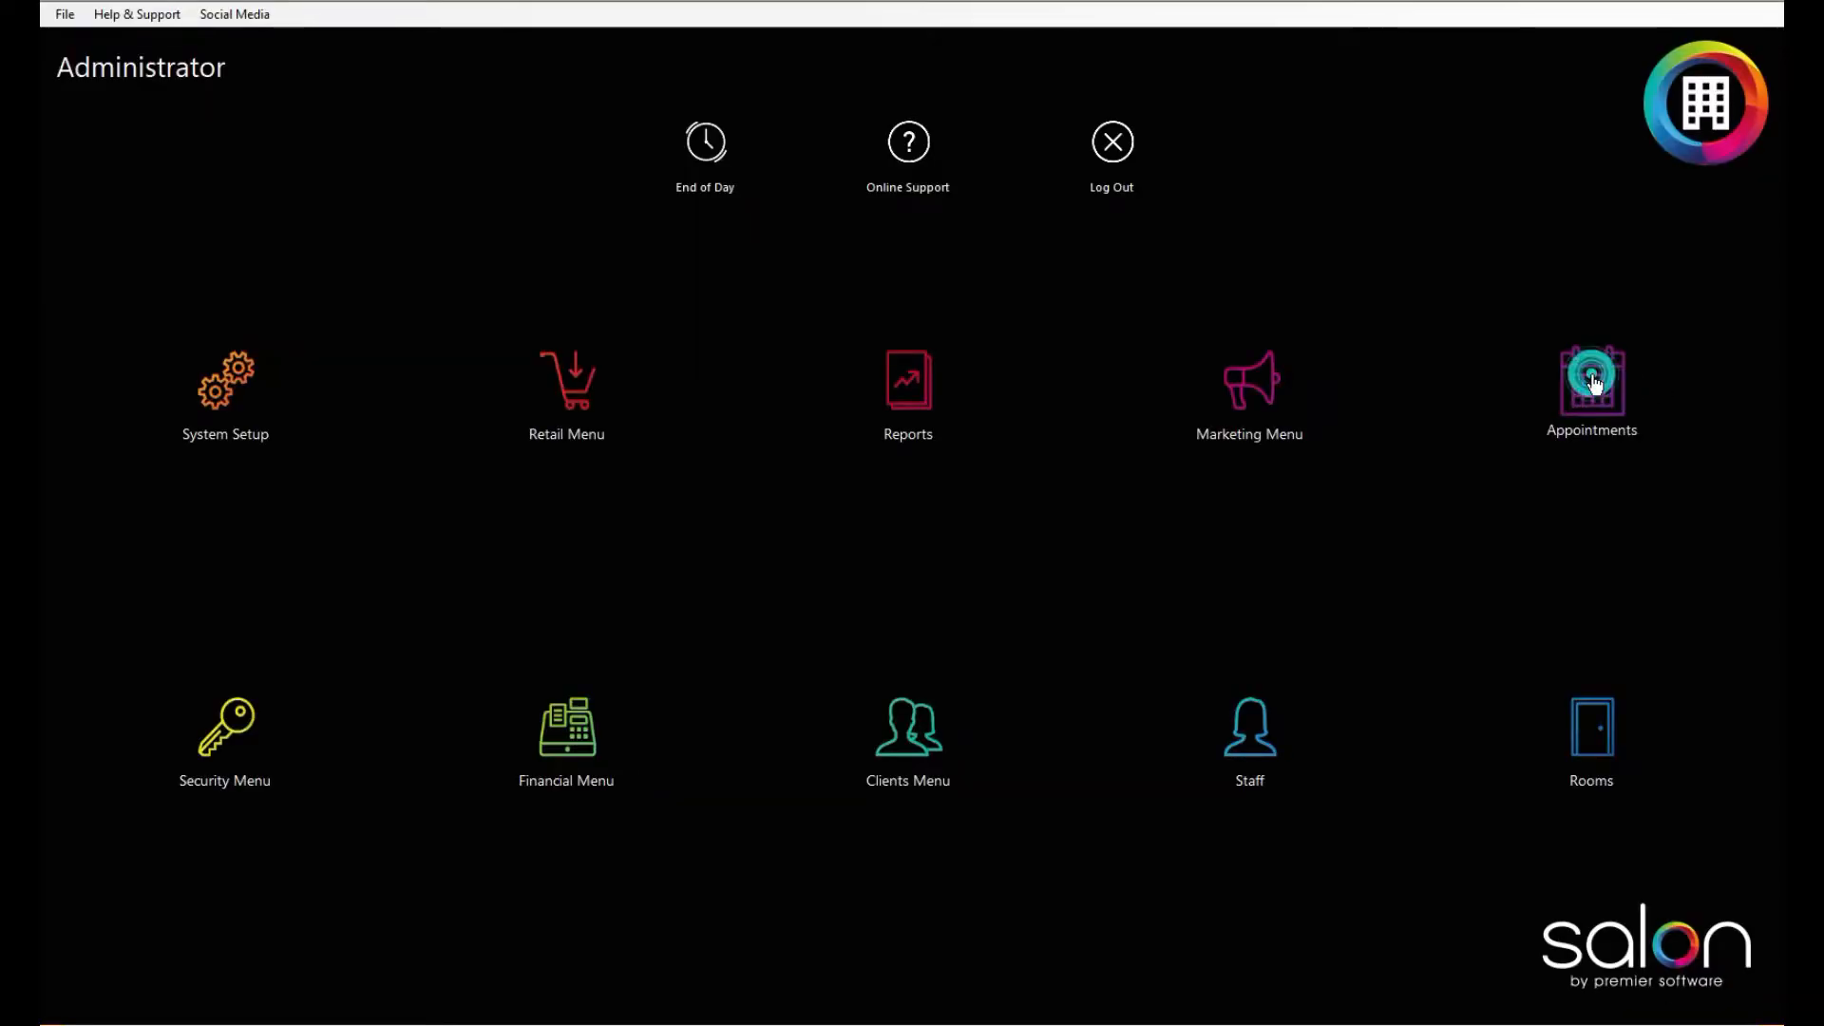
click(1590, 382)
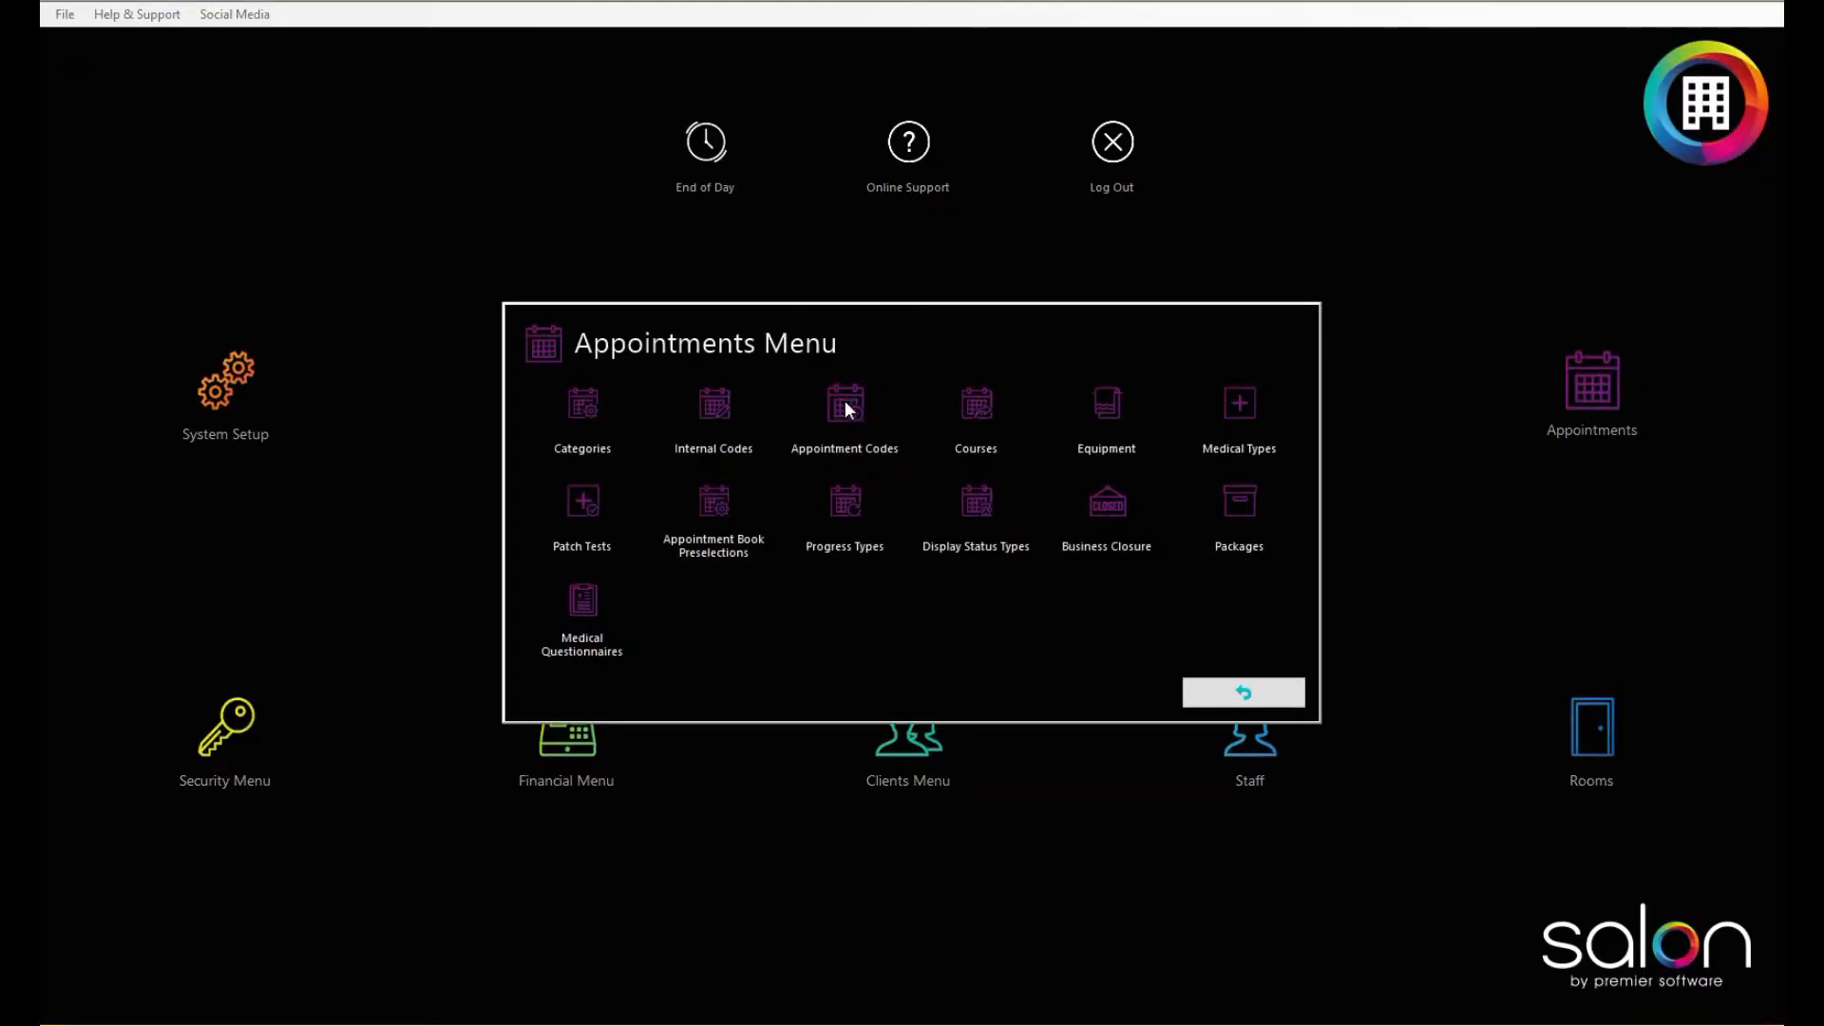
click(844, 419)
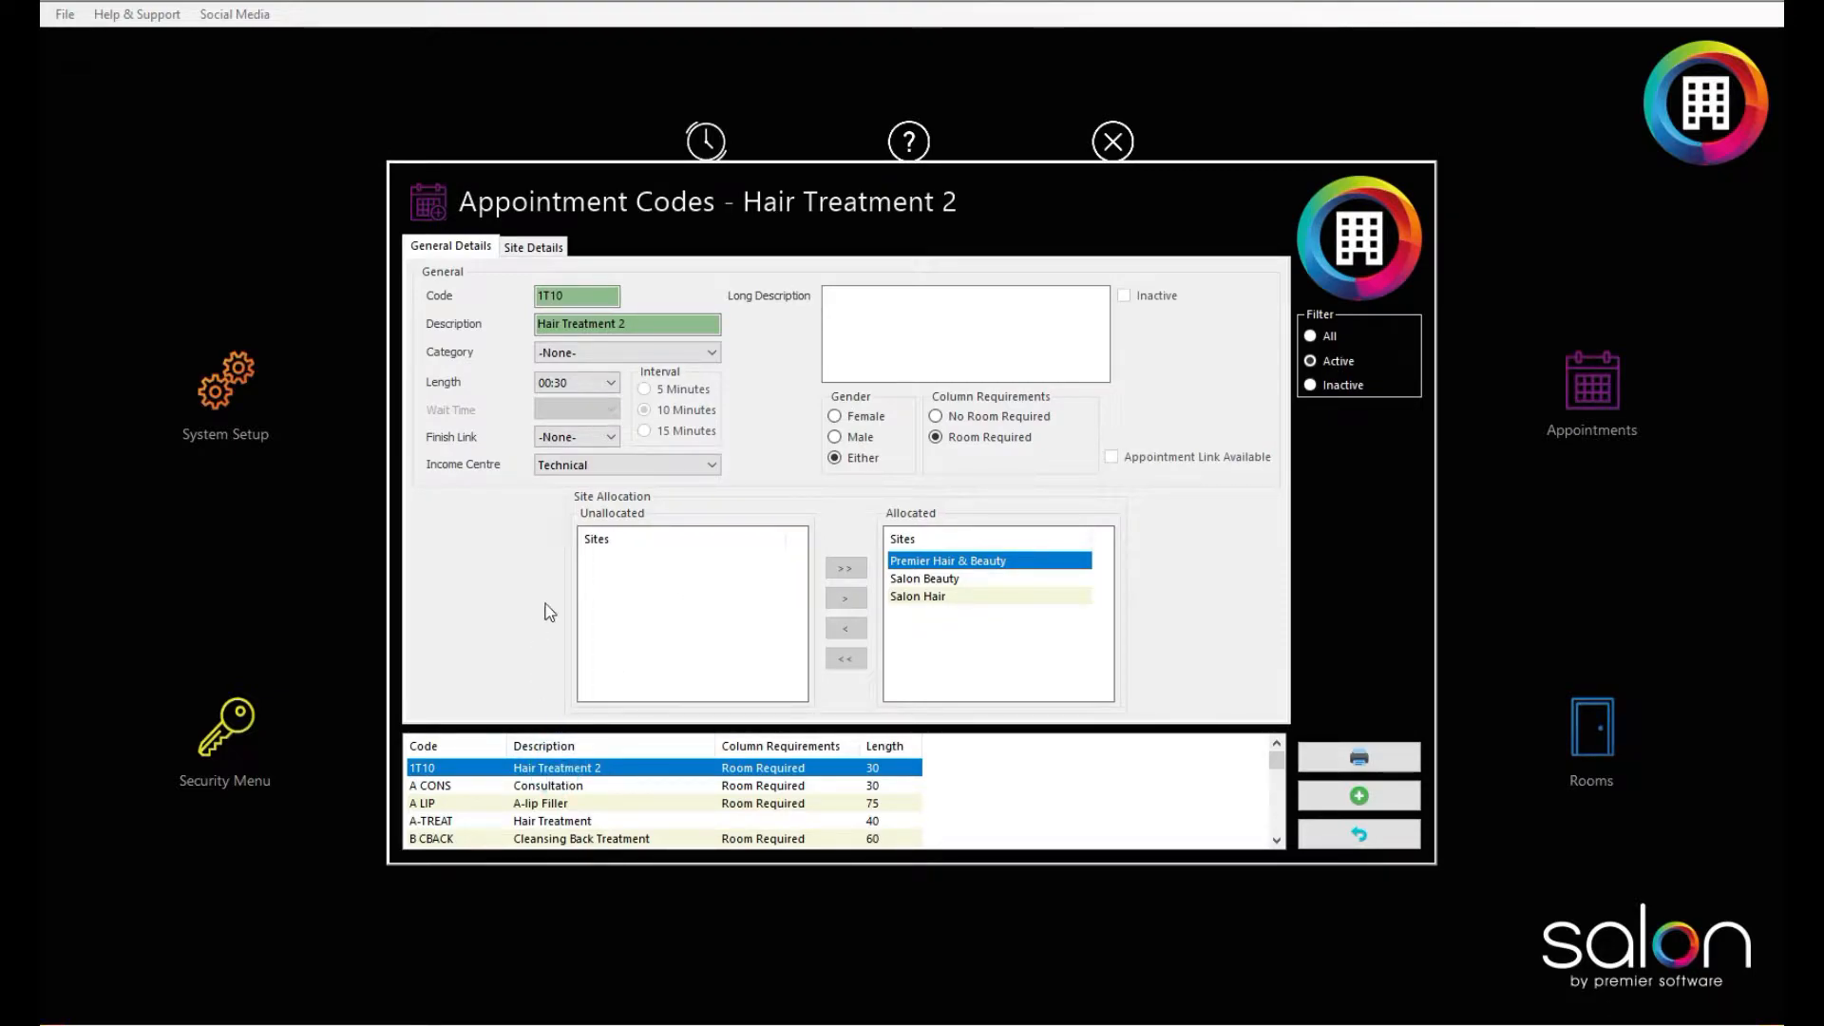
click(532, 247)
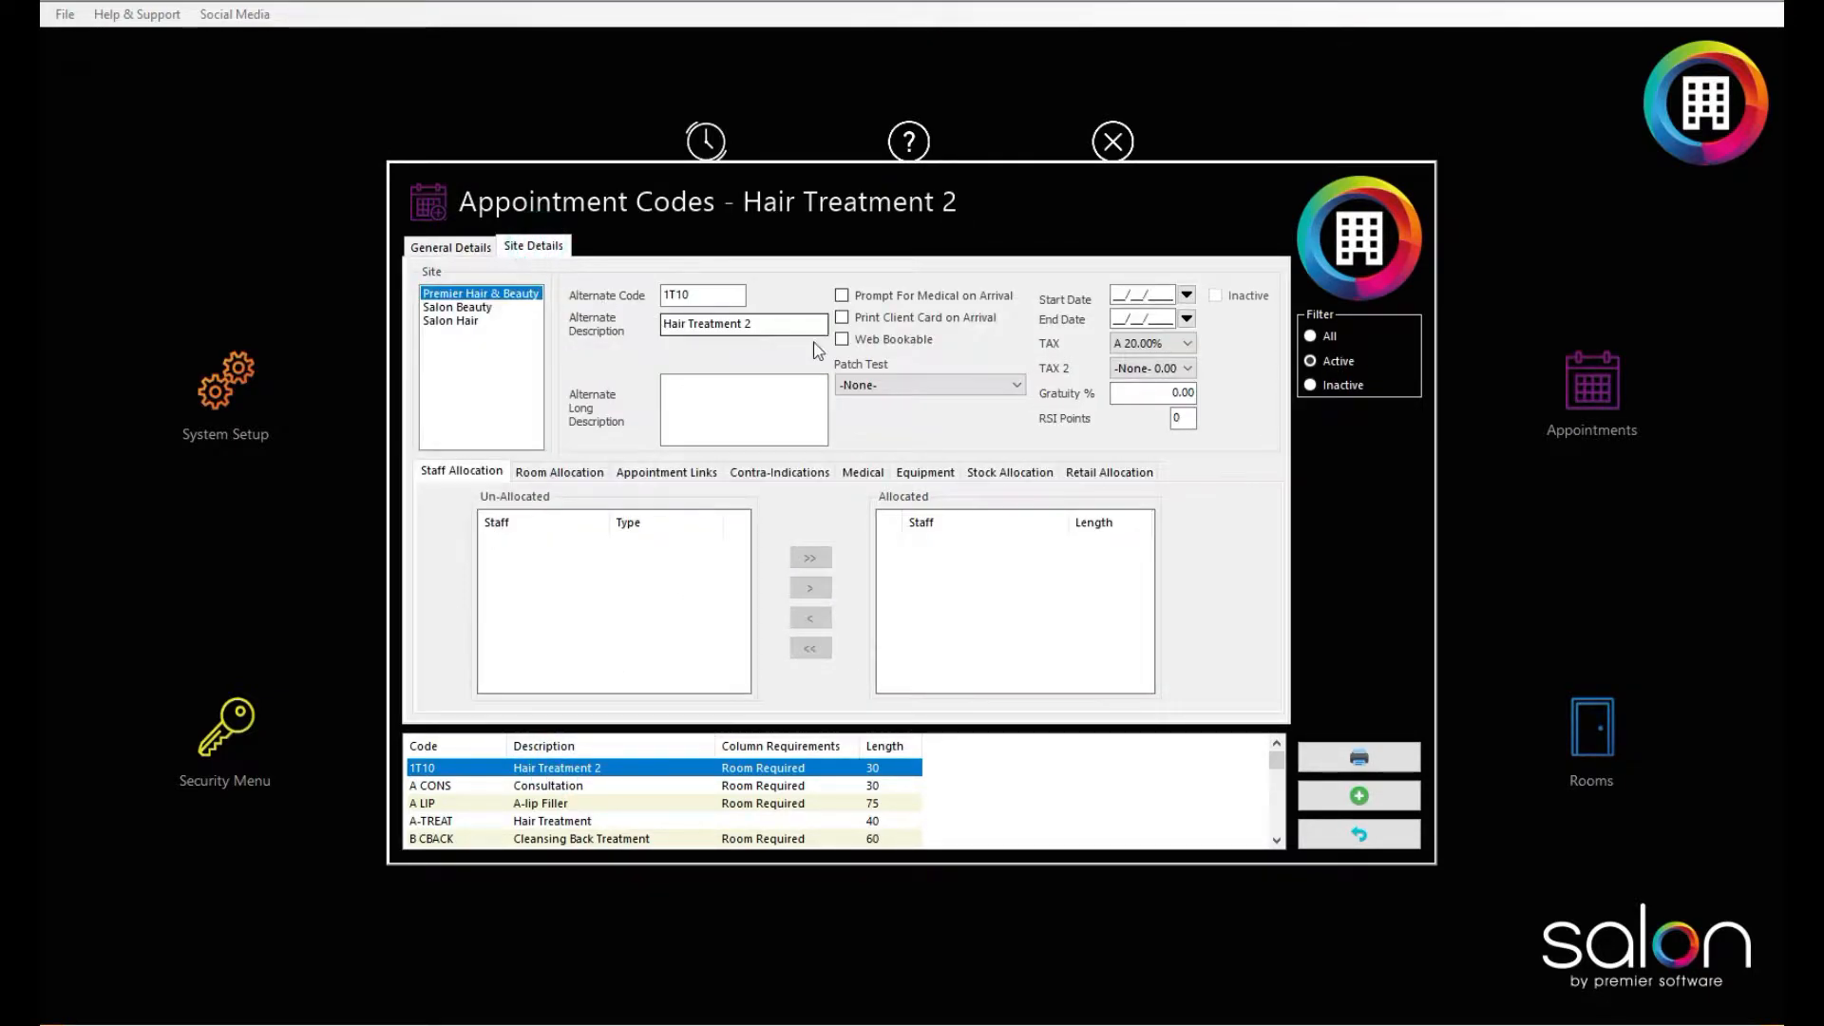
click(843, 339)
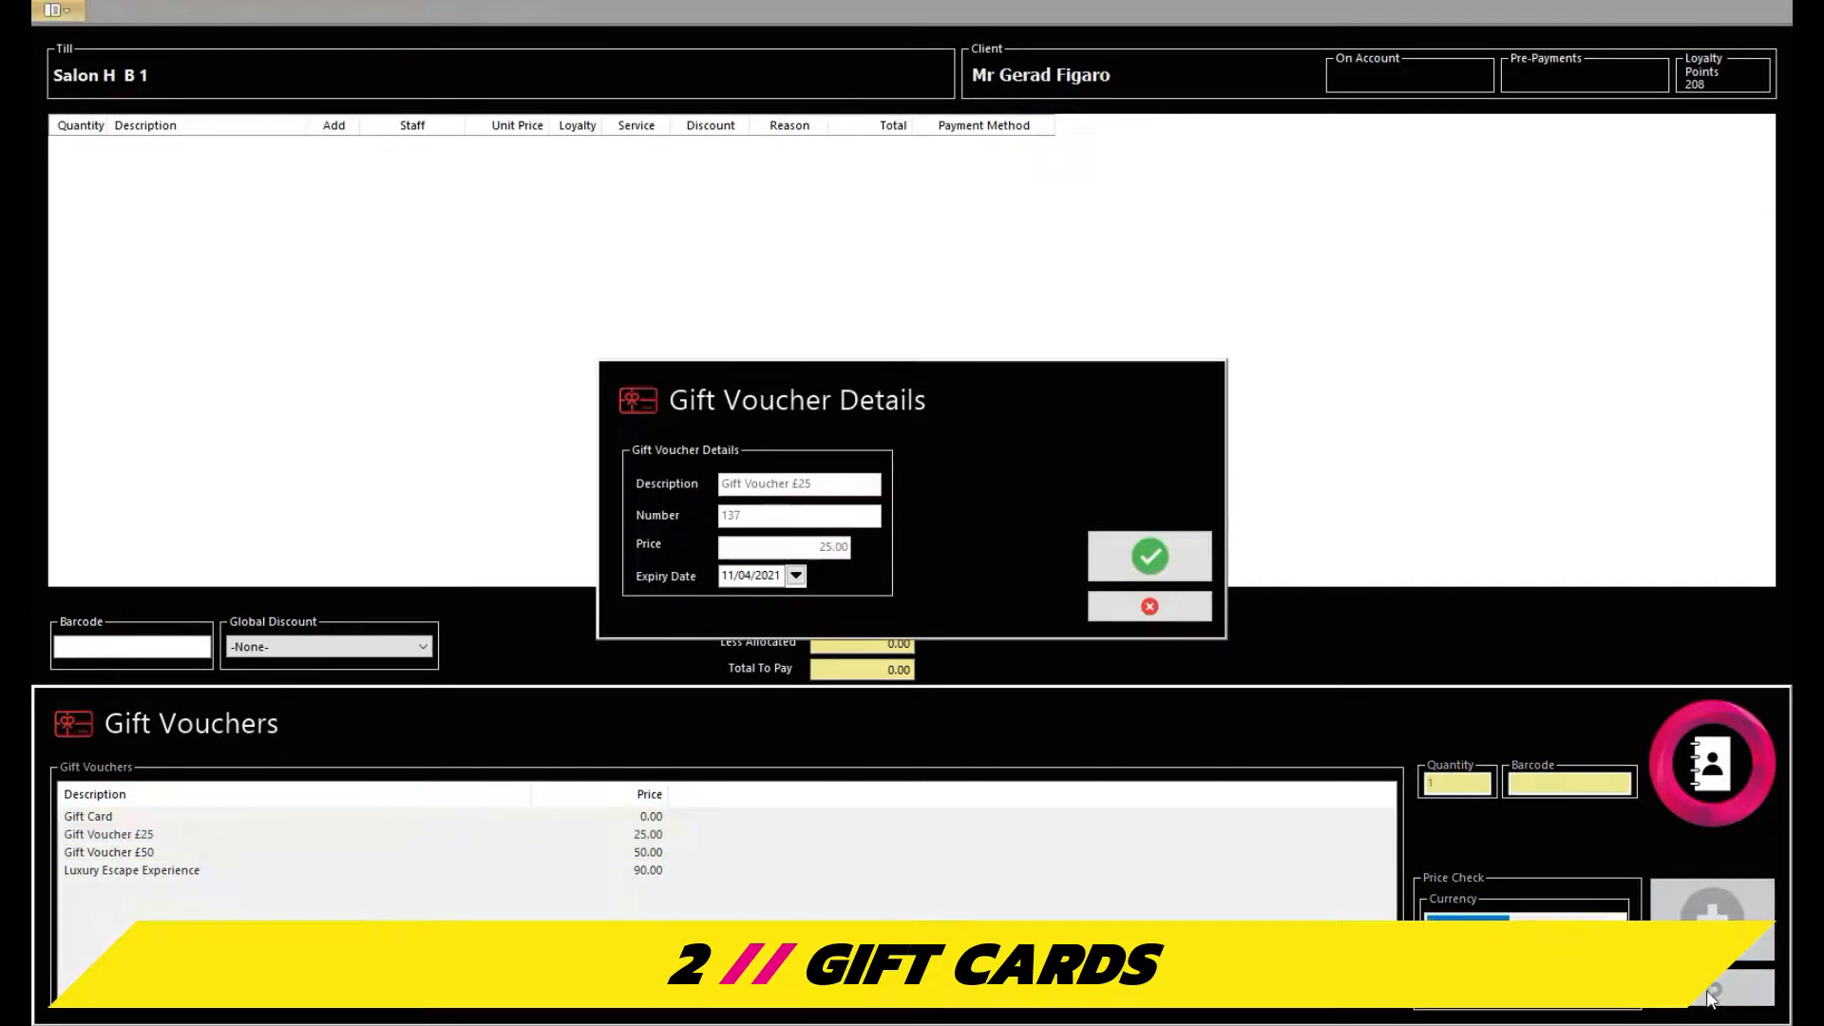
Step: Add the £25 gift voucher to the sale, then return to Administrator retail settings
click(1148, 555)
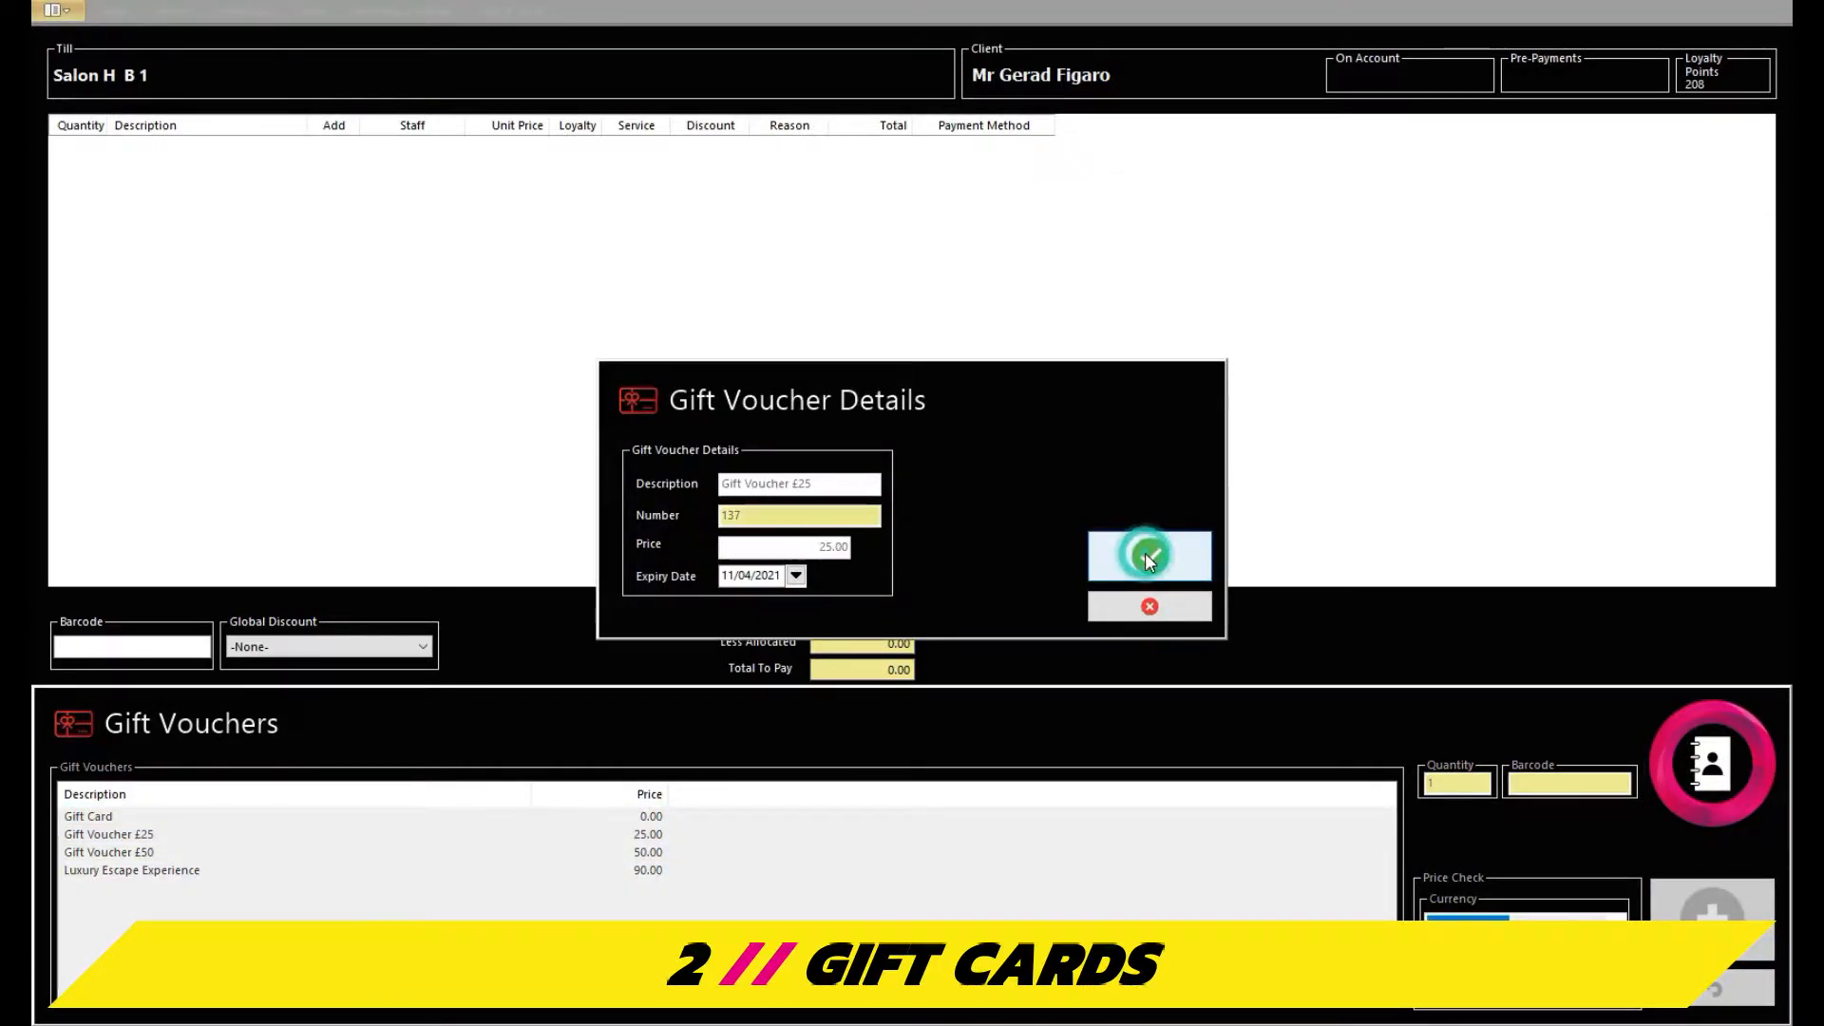
click(1149, 555)
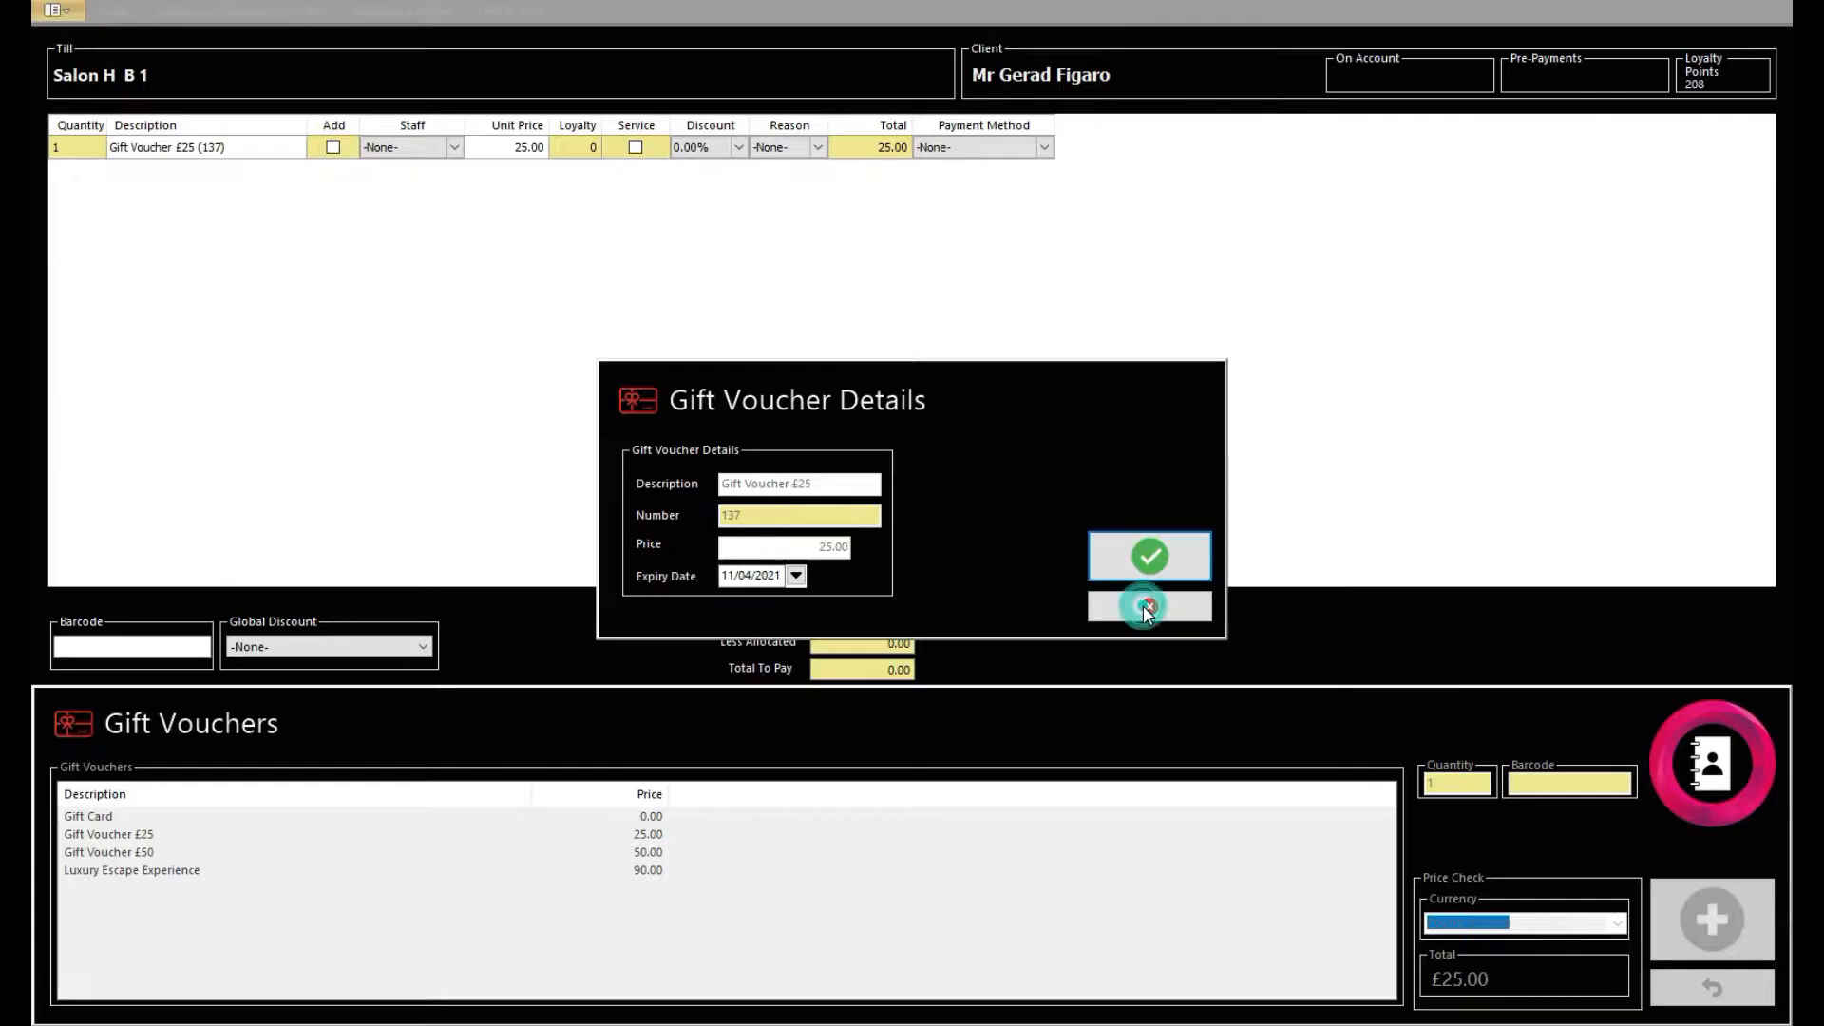
click(1149, 606)
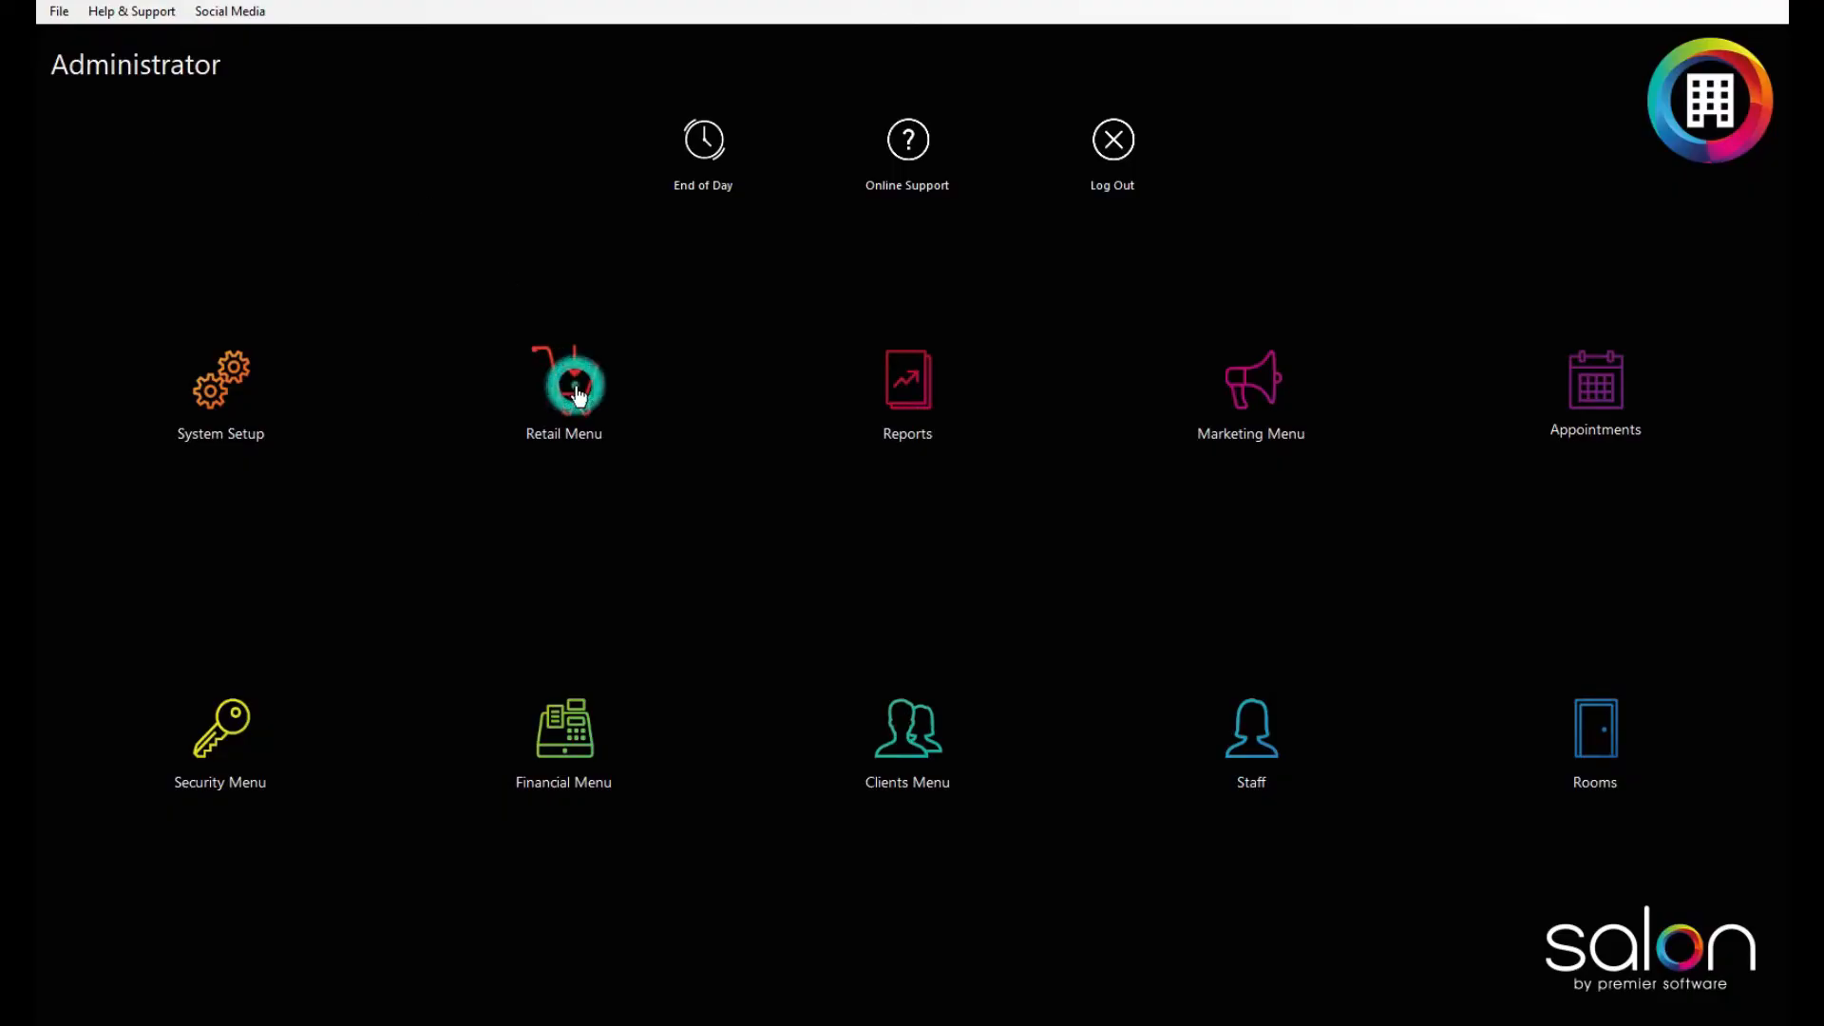
click(565, 380)
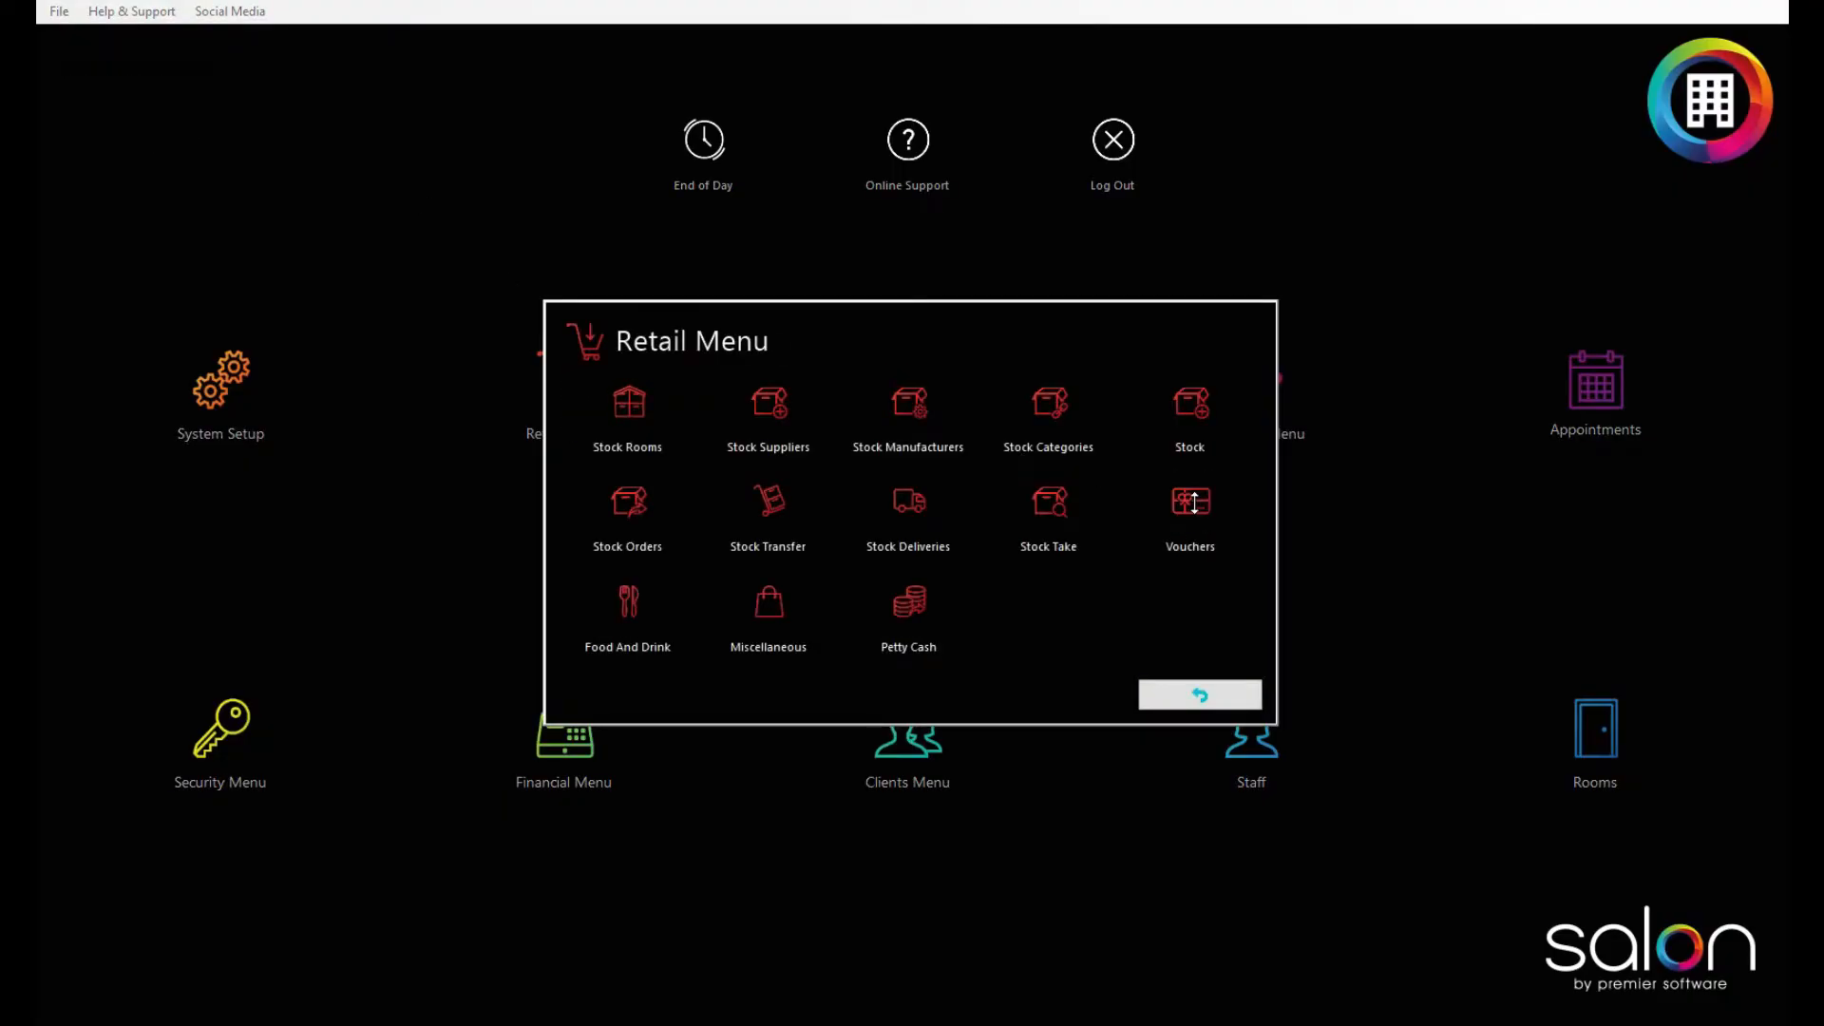
Step: Set the voucher's Valid For period to 12 months in the Vouchers dialog
click(1189, 503)
text(30)
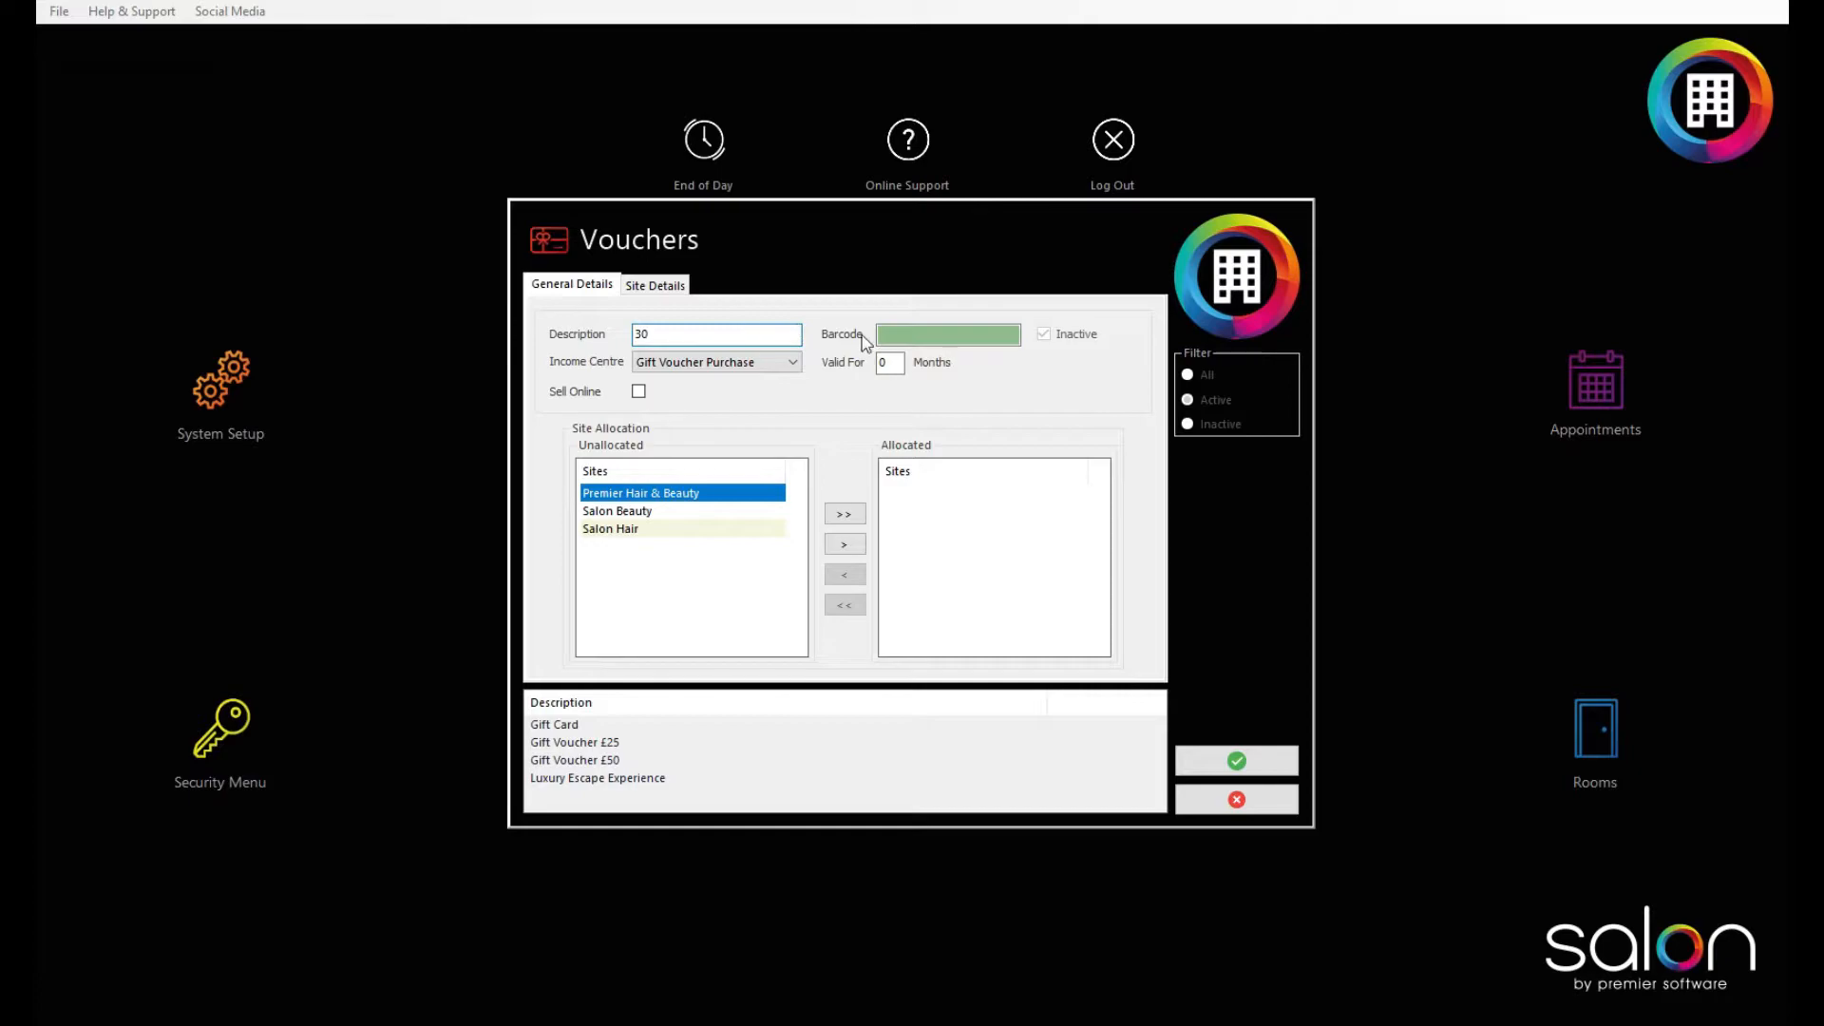
text(12)
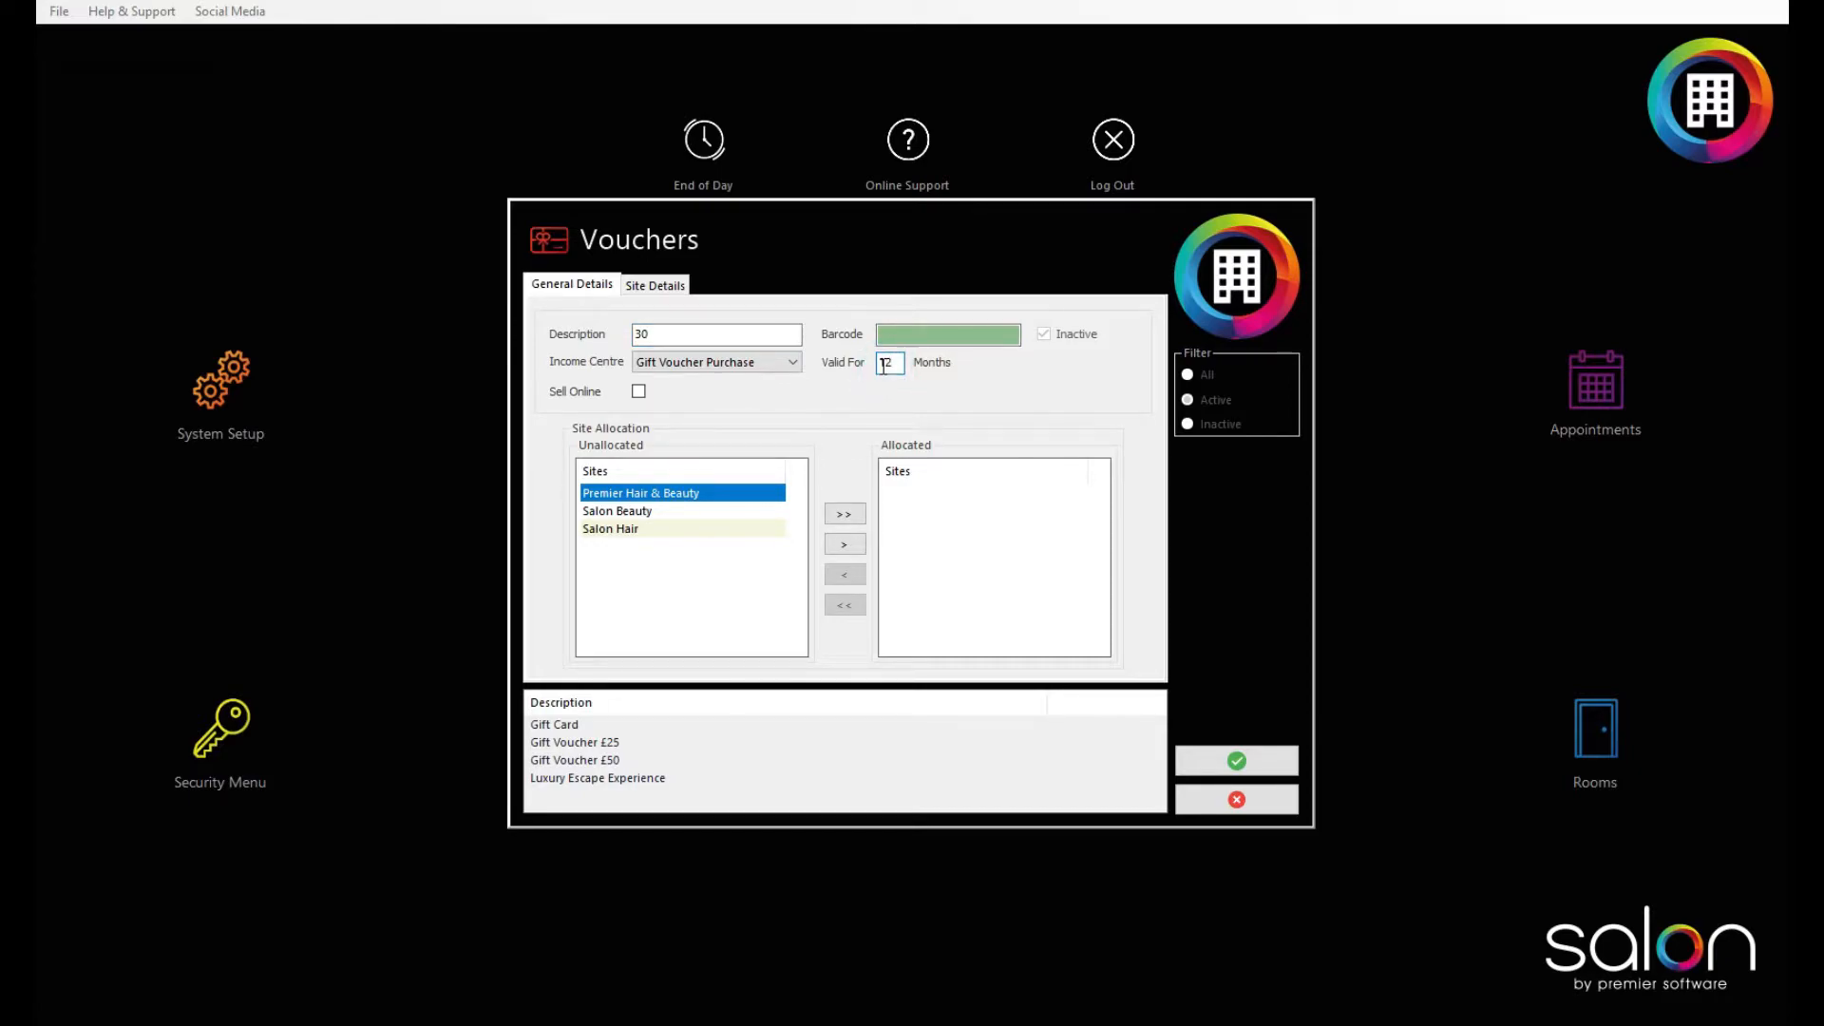
click(637, 390)
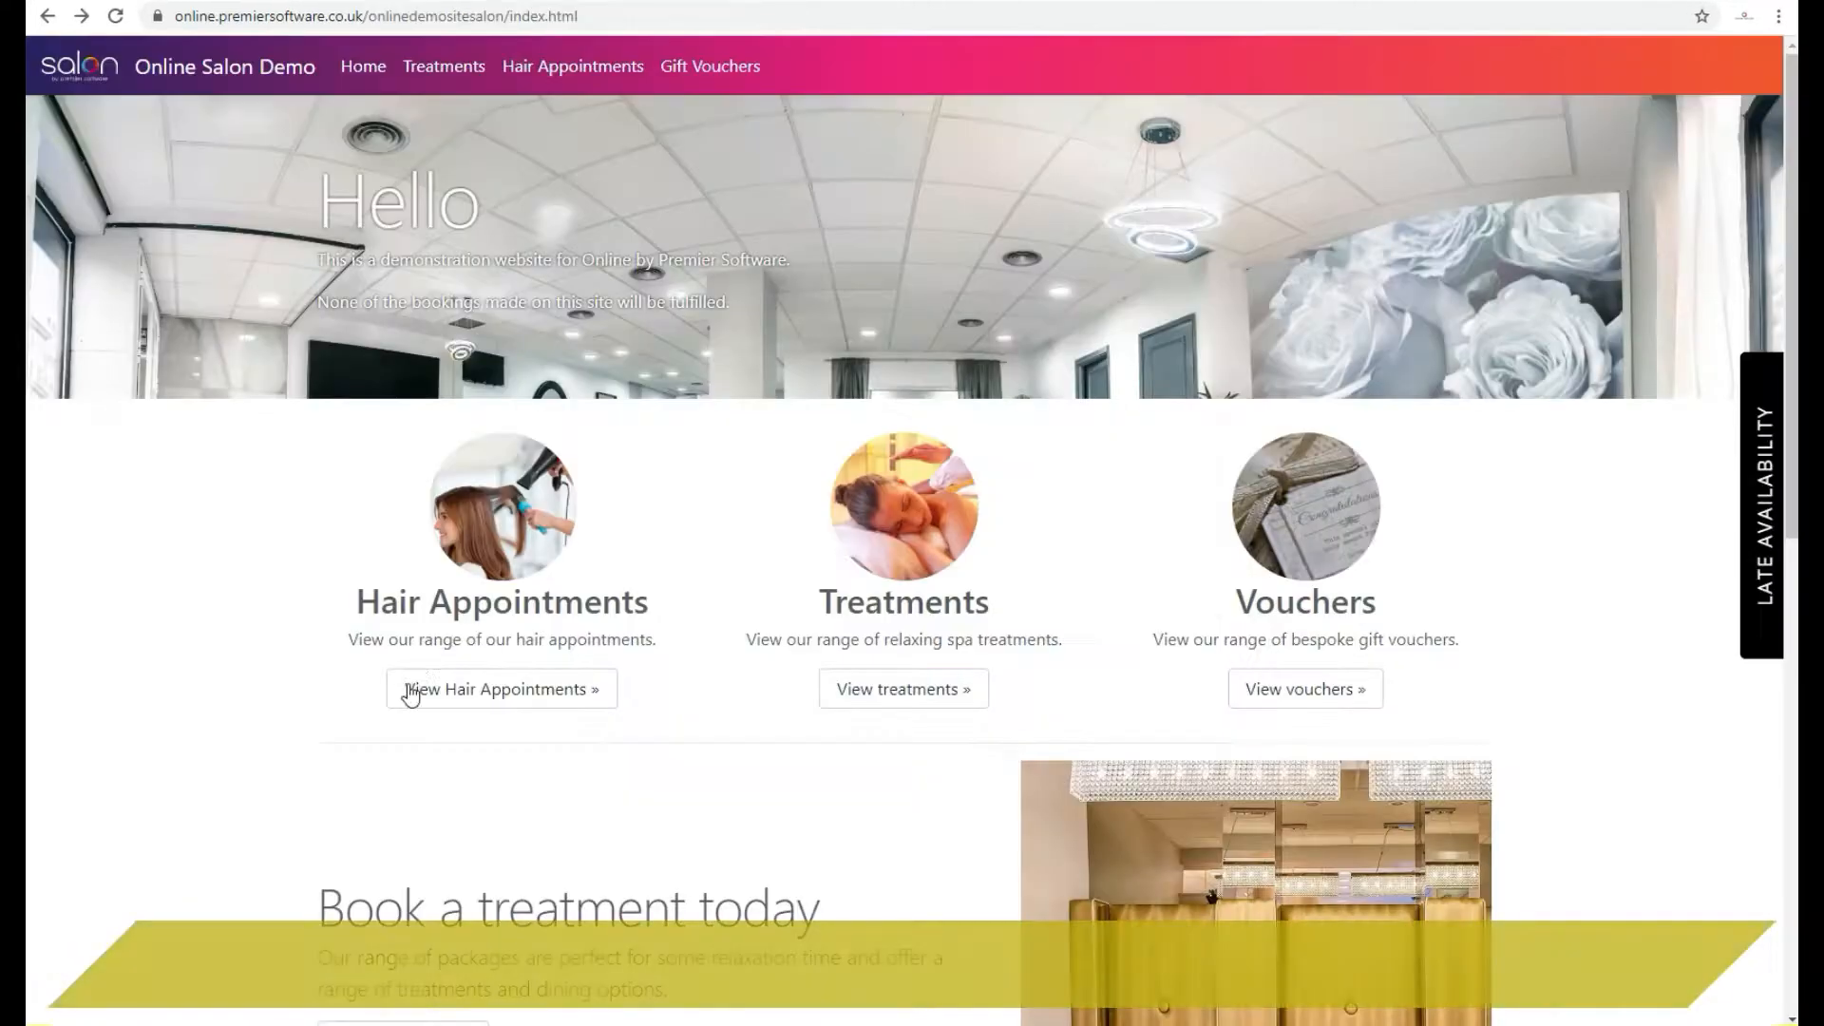
Step: Switch to the browser showing the Online Salon Demo home page
click(501, 689)
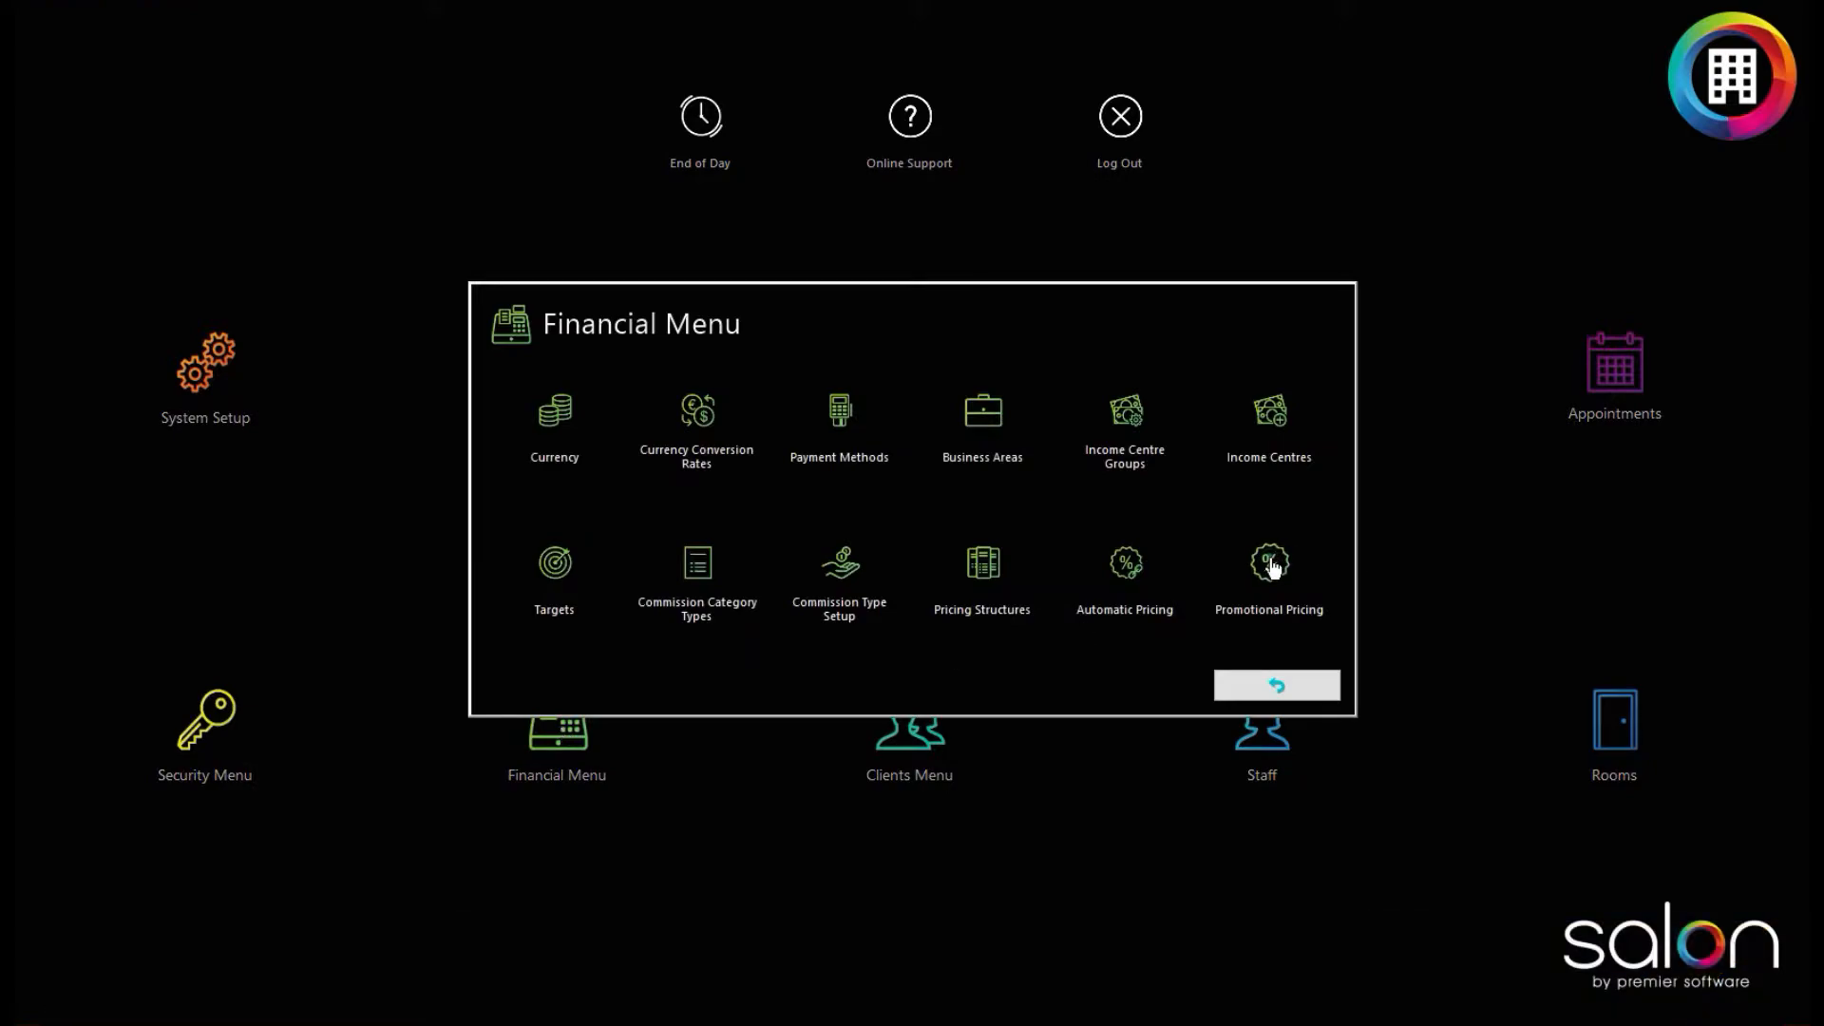
Step: Review the 25% off Mani & Pedi promotion's Stock, Food & Drink and Appointments discounts
click(1268, 563)
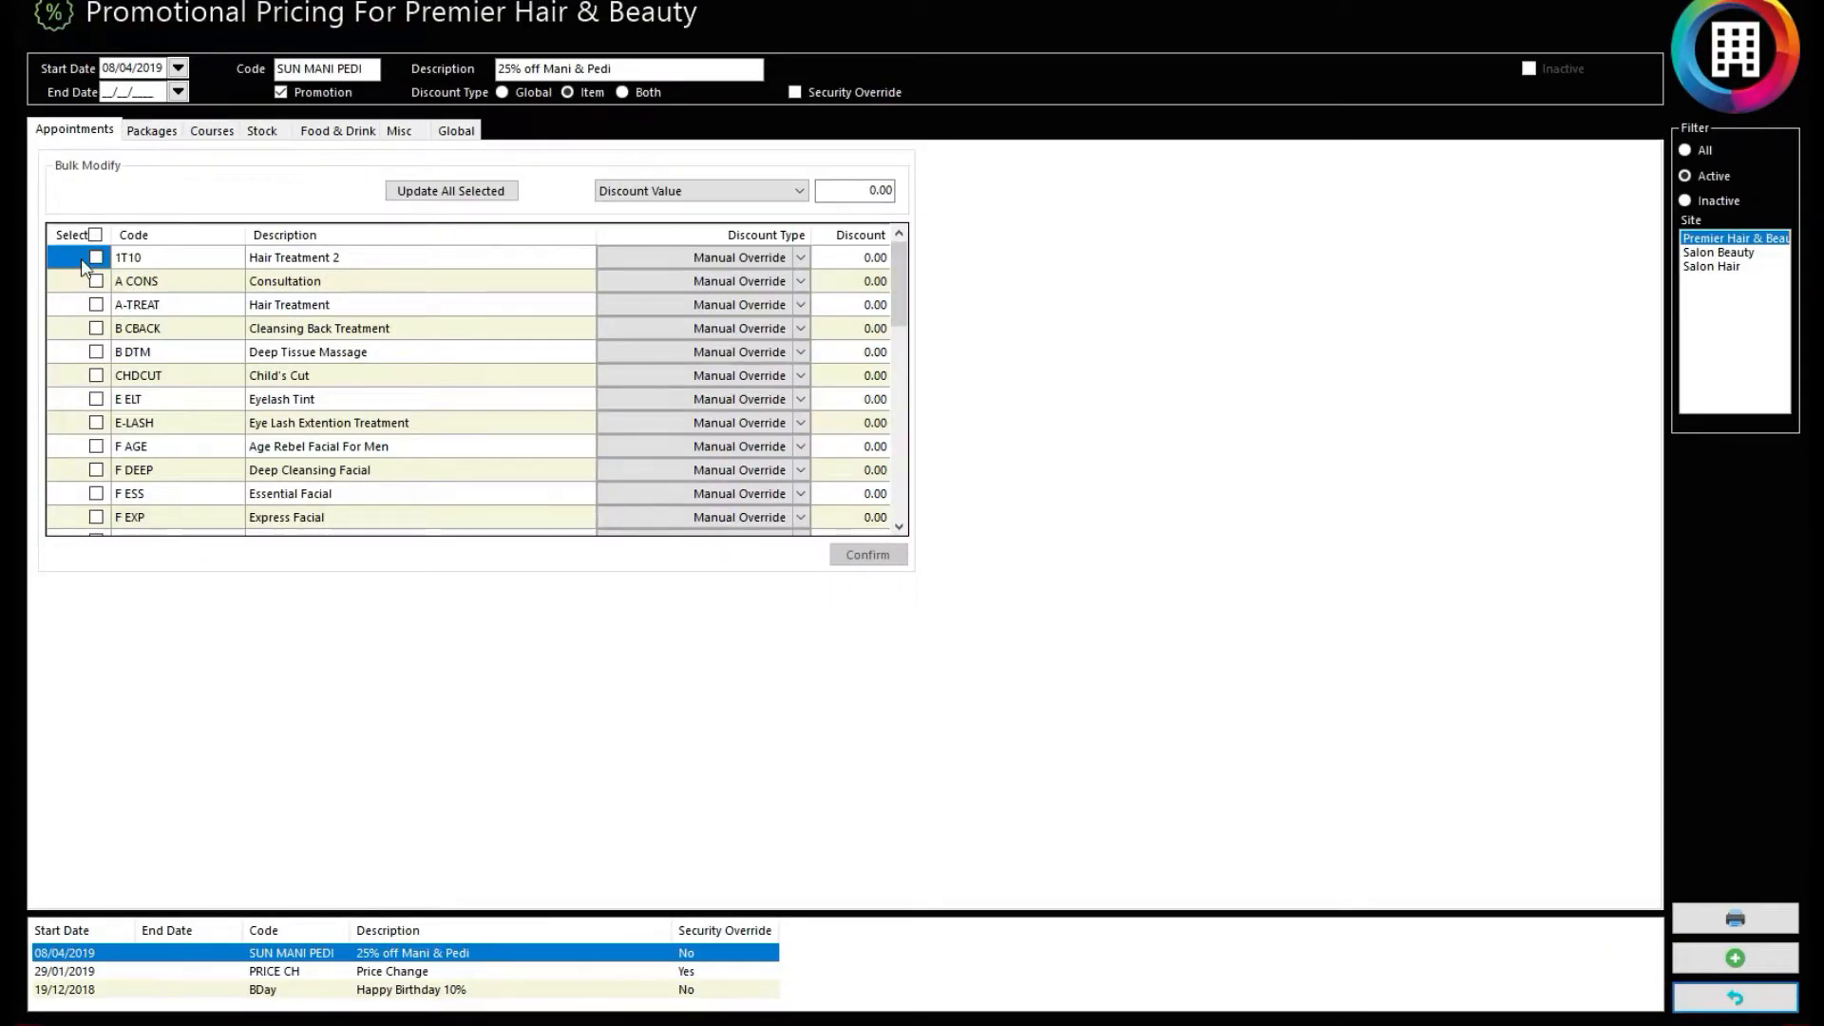
click(260, 131)
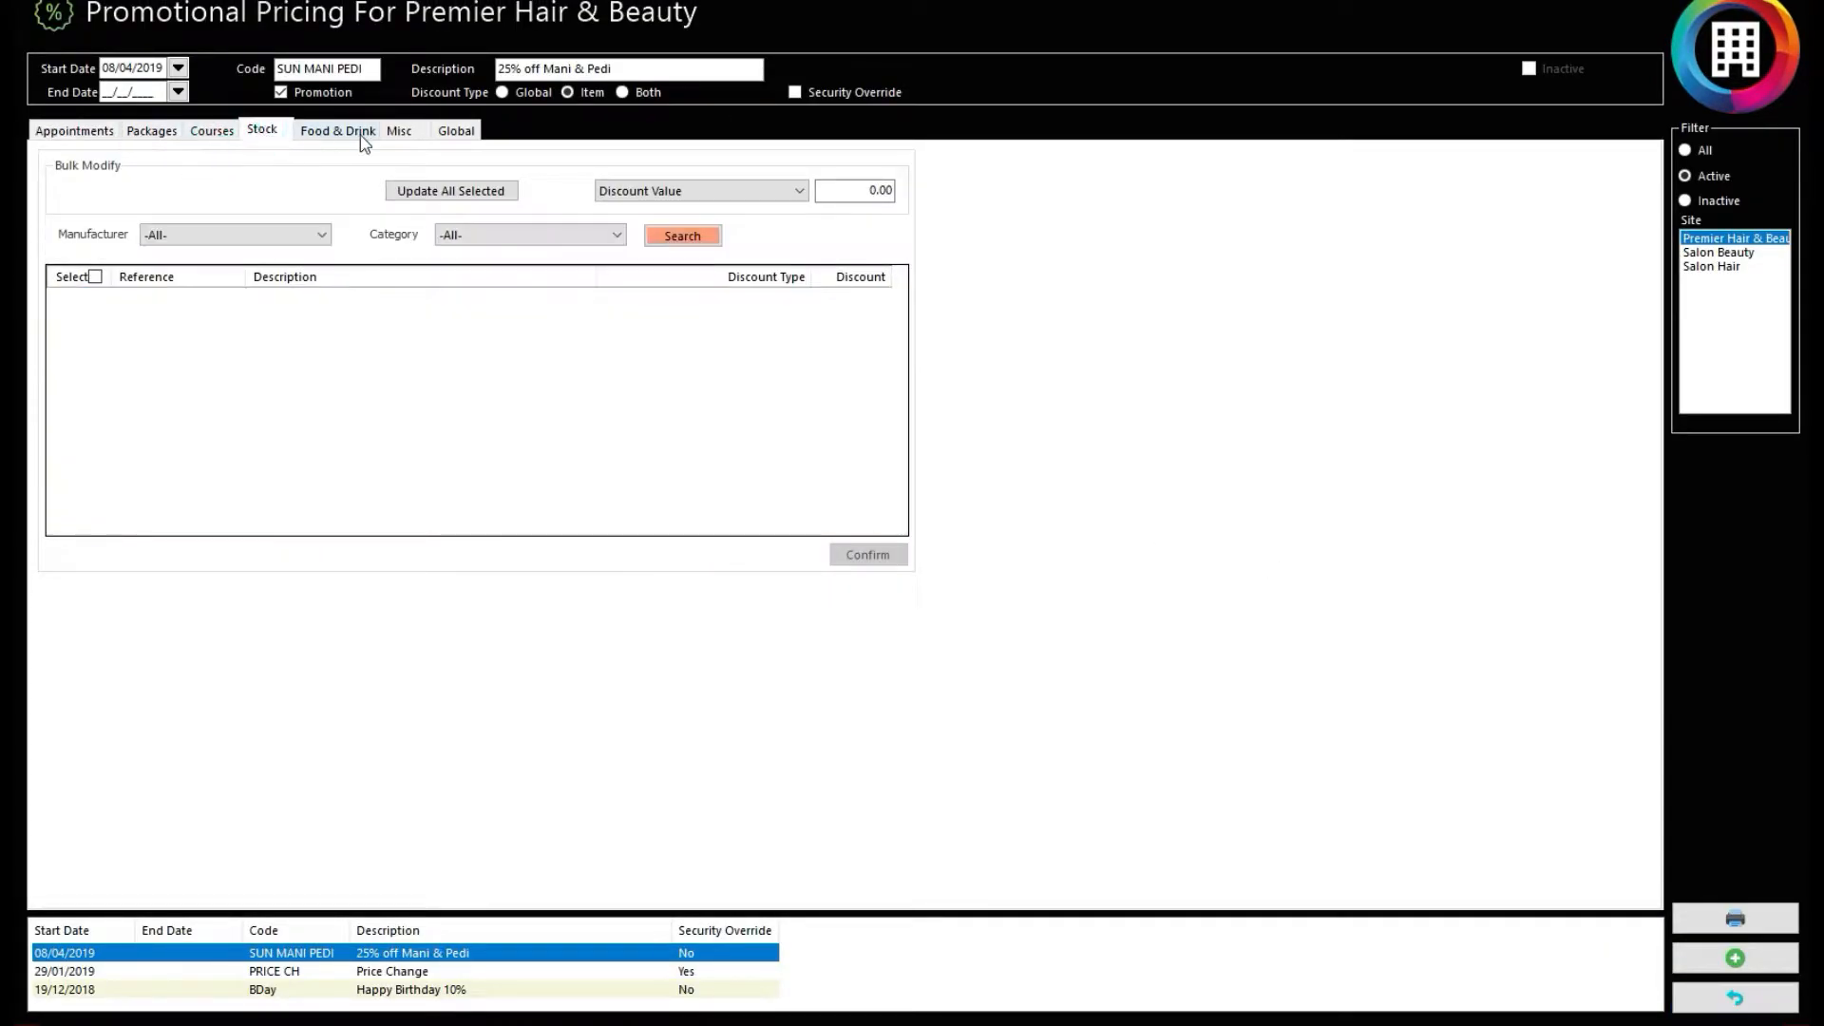
click(338, 130)
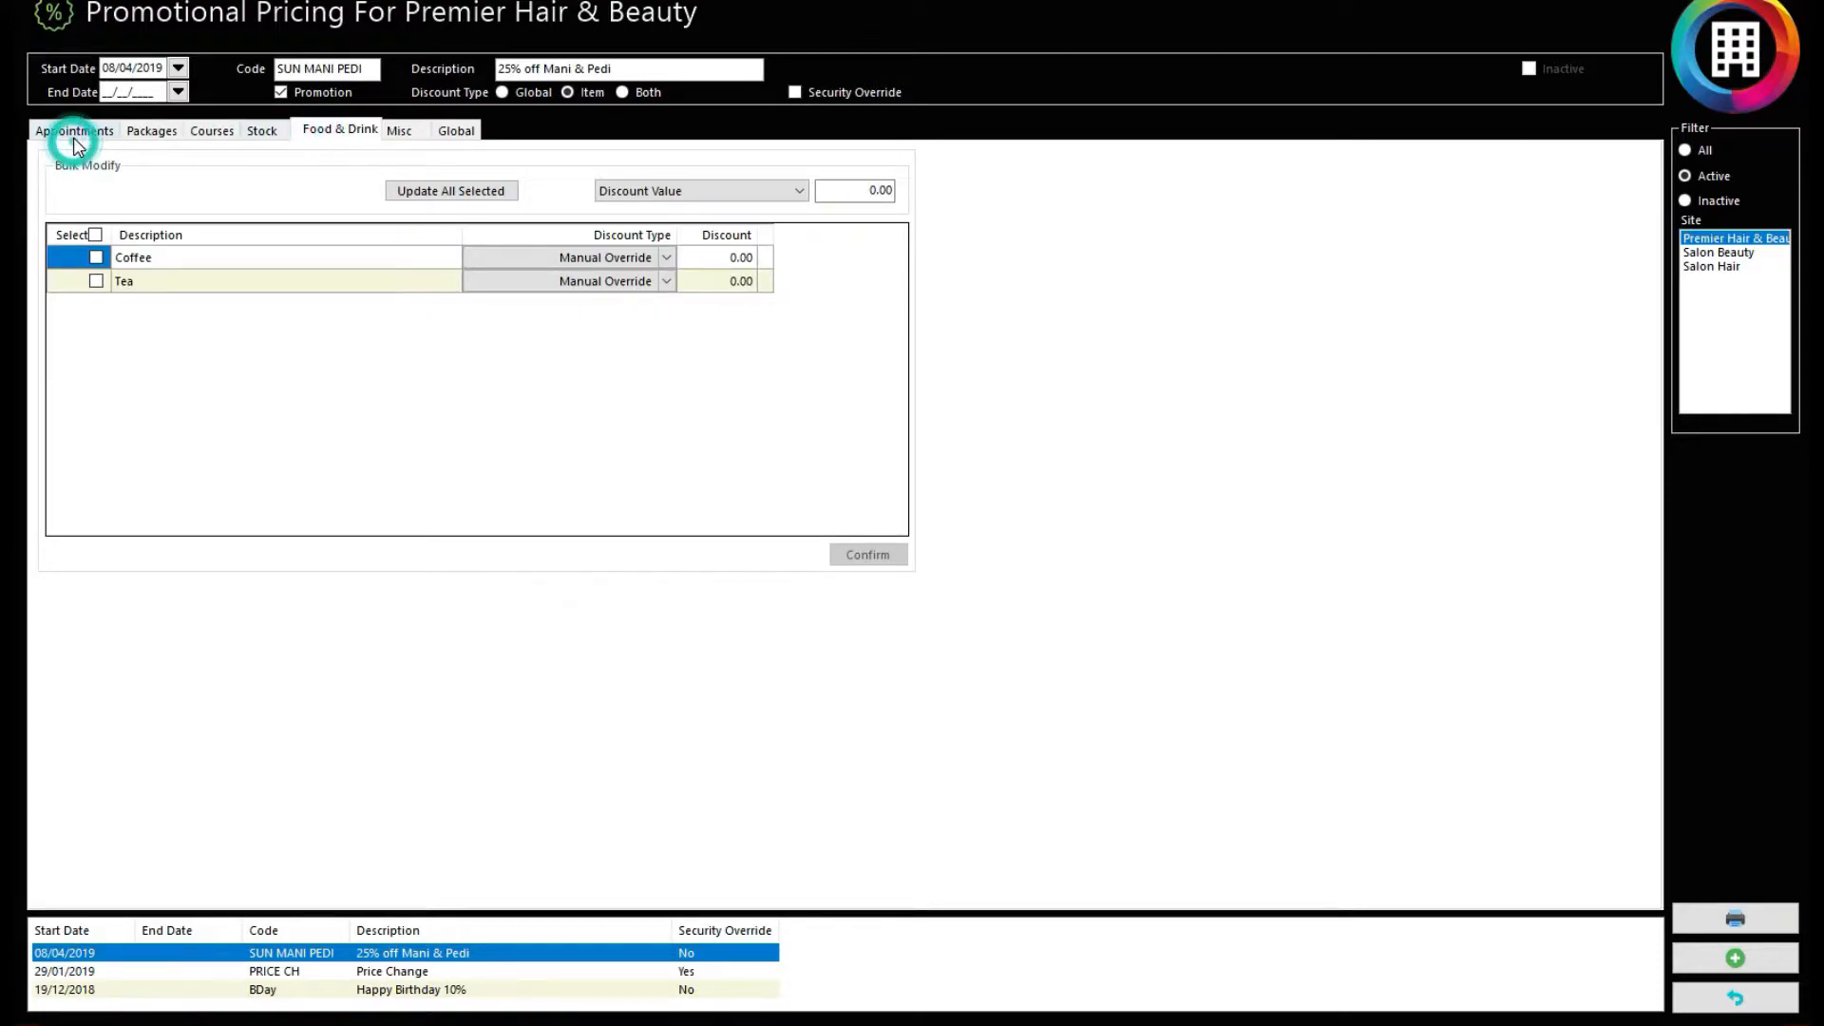
click(1733, 958)
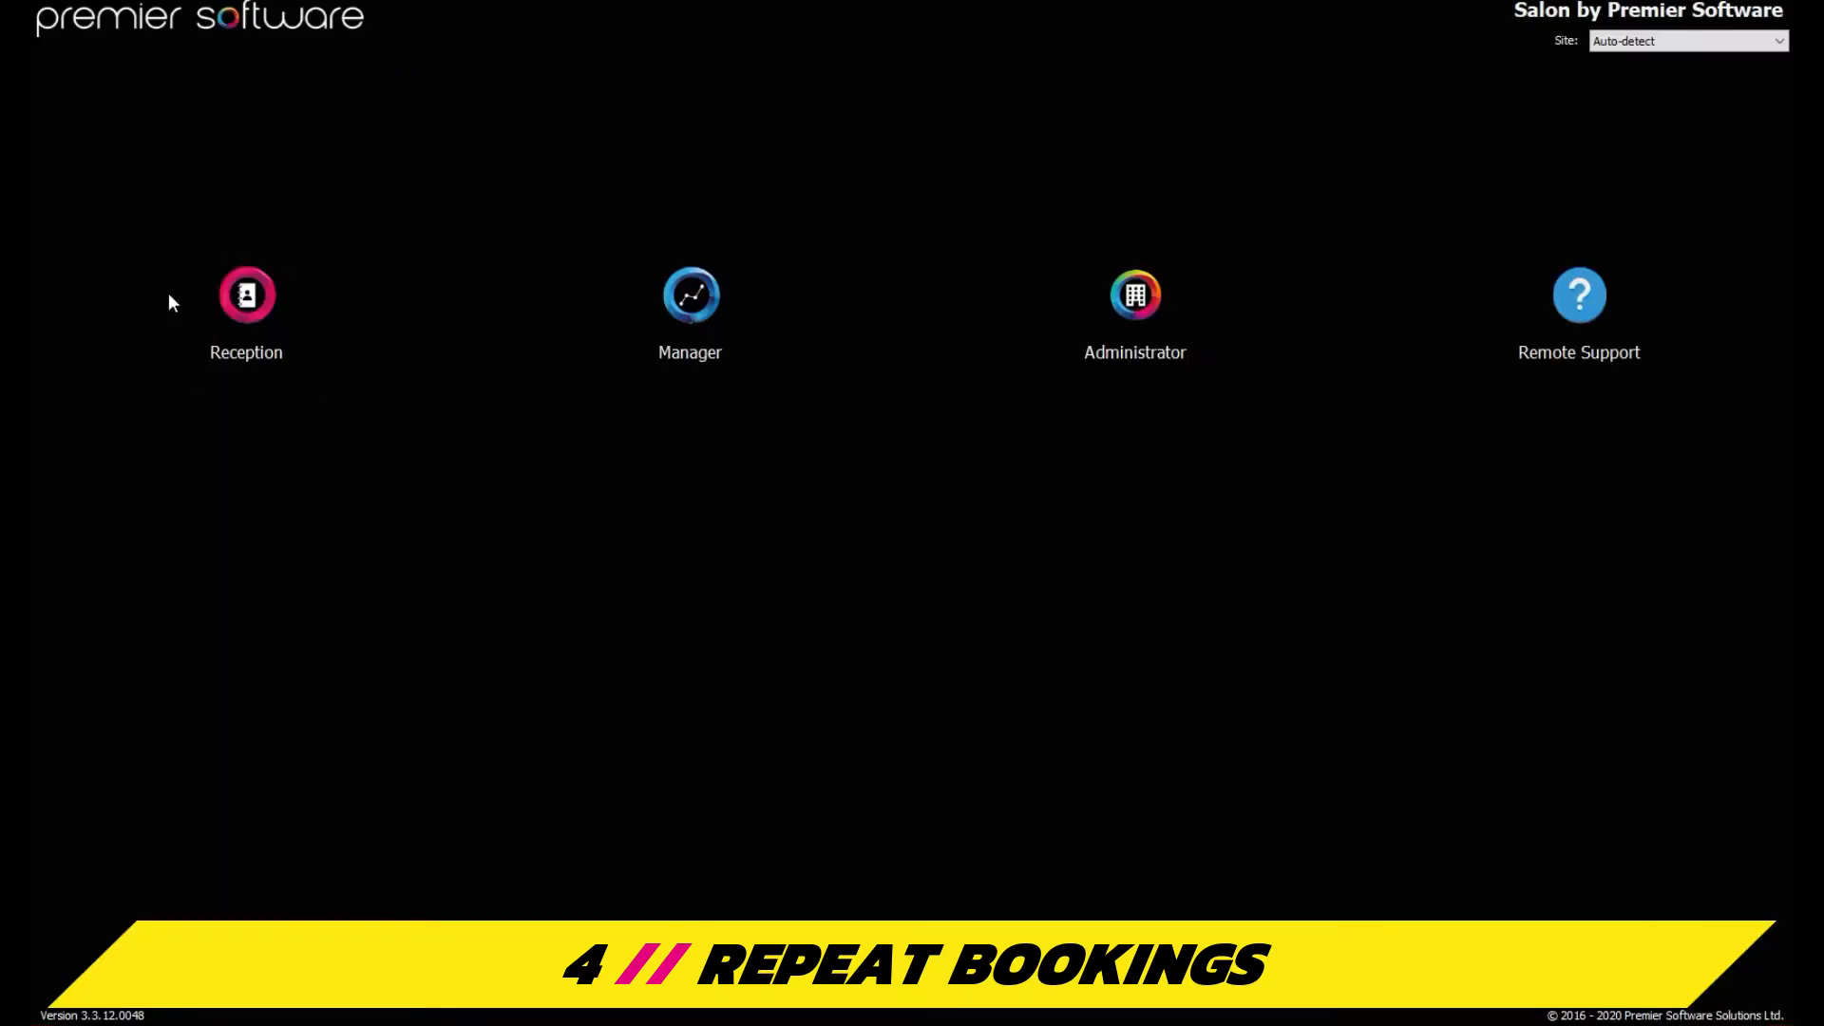
Step: From Reception start a repeat booking on 13 October with 01:00 variance, 2 bookings, 7-day interval
click(245, 295)
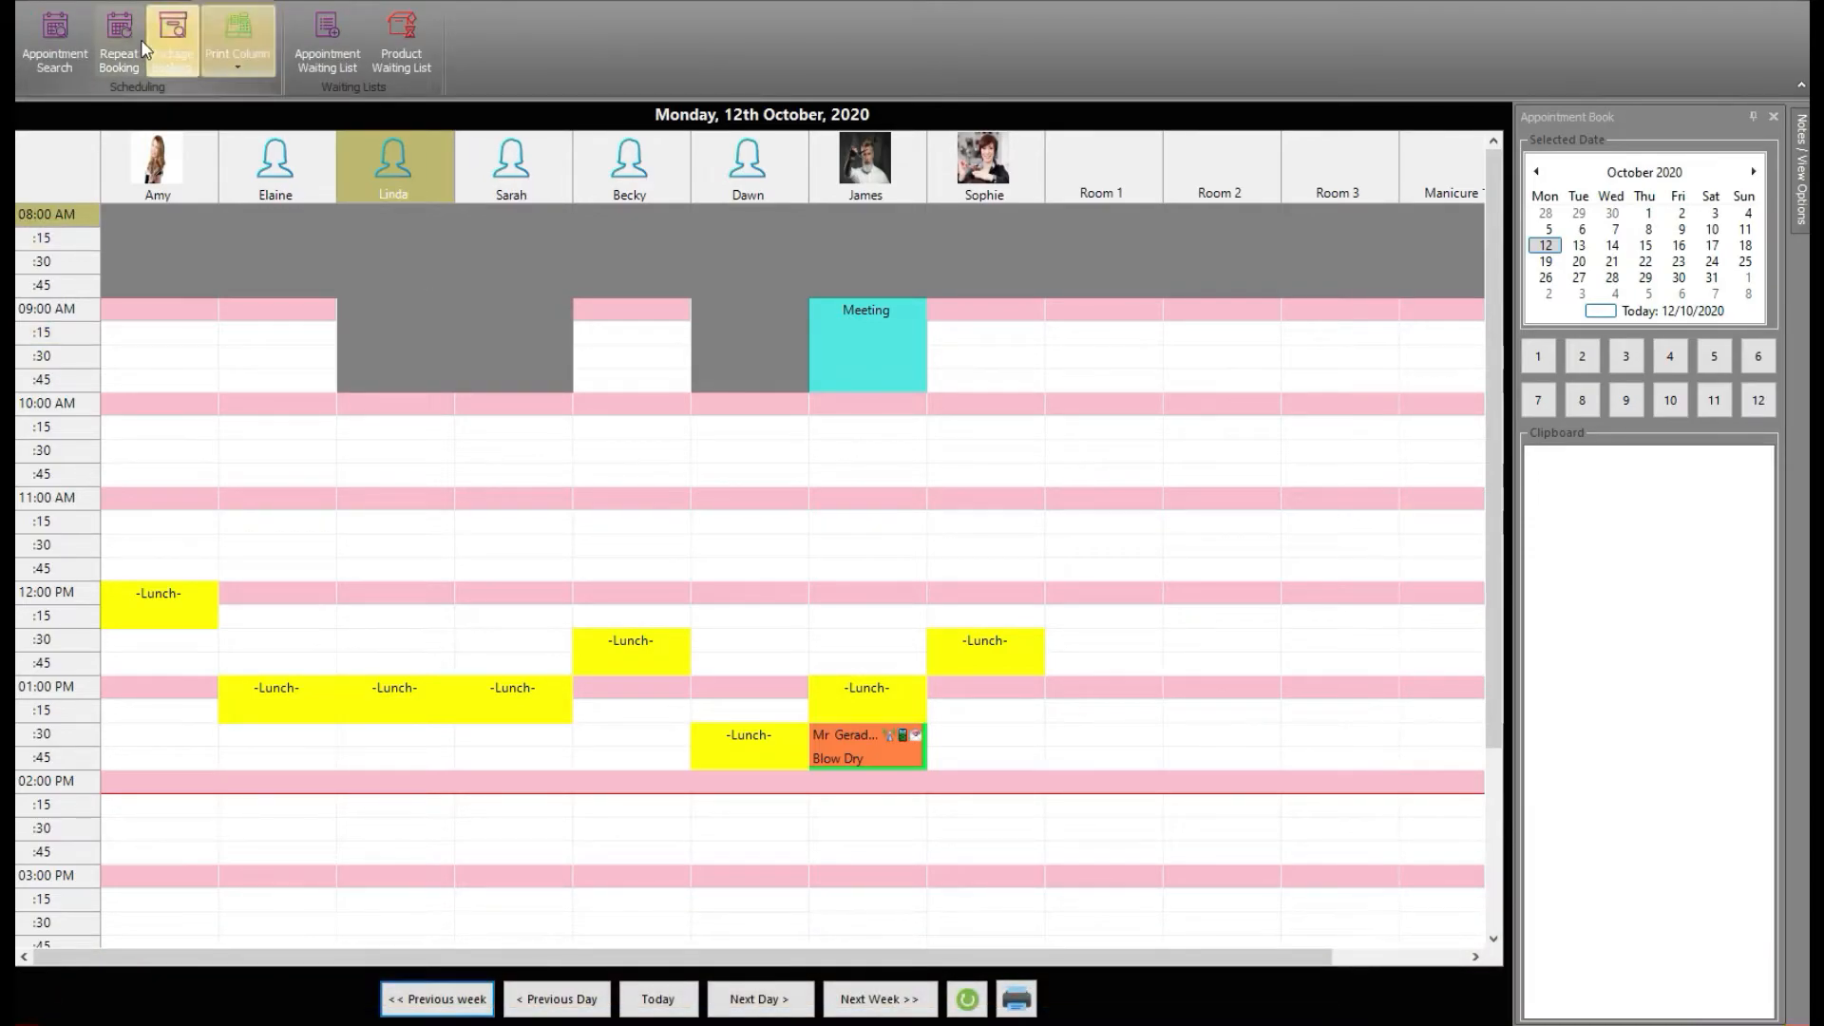
click(118, 38)
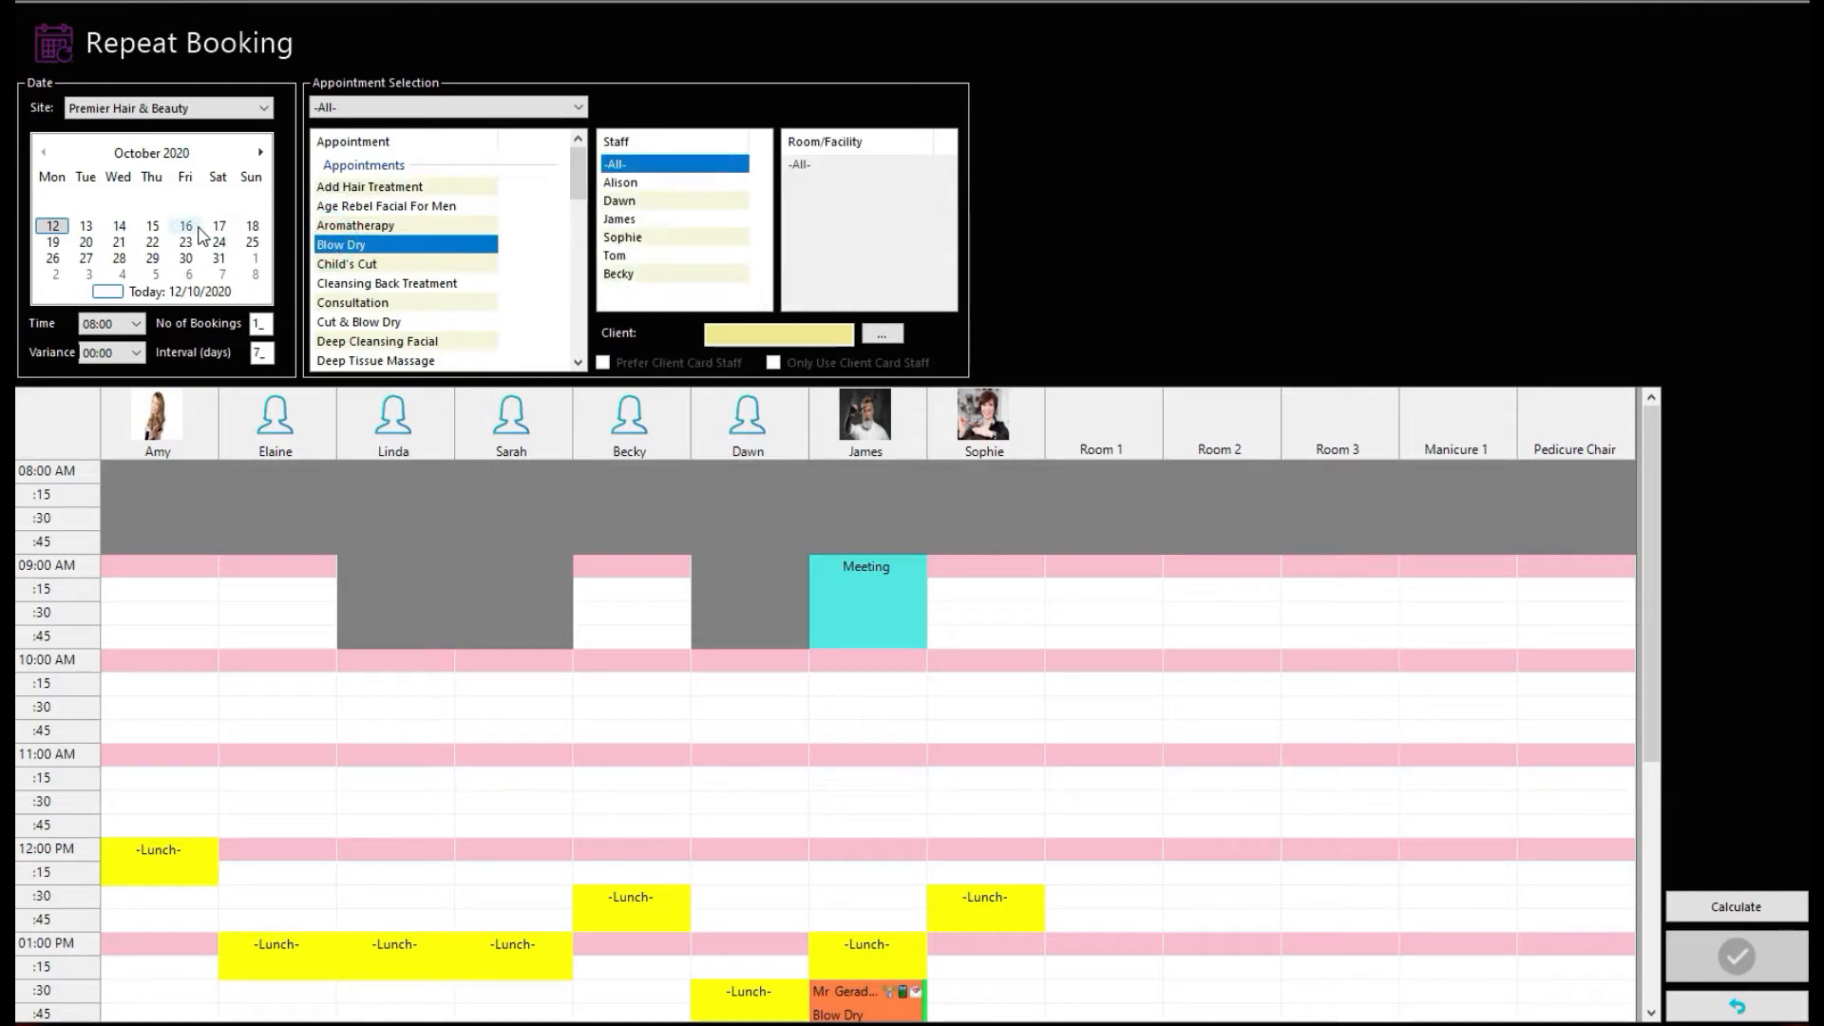
click(84, 226)
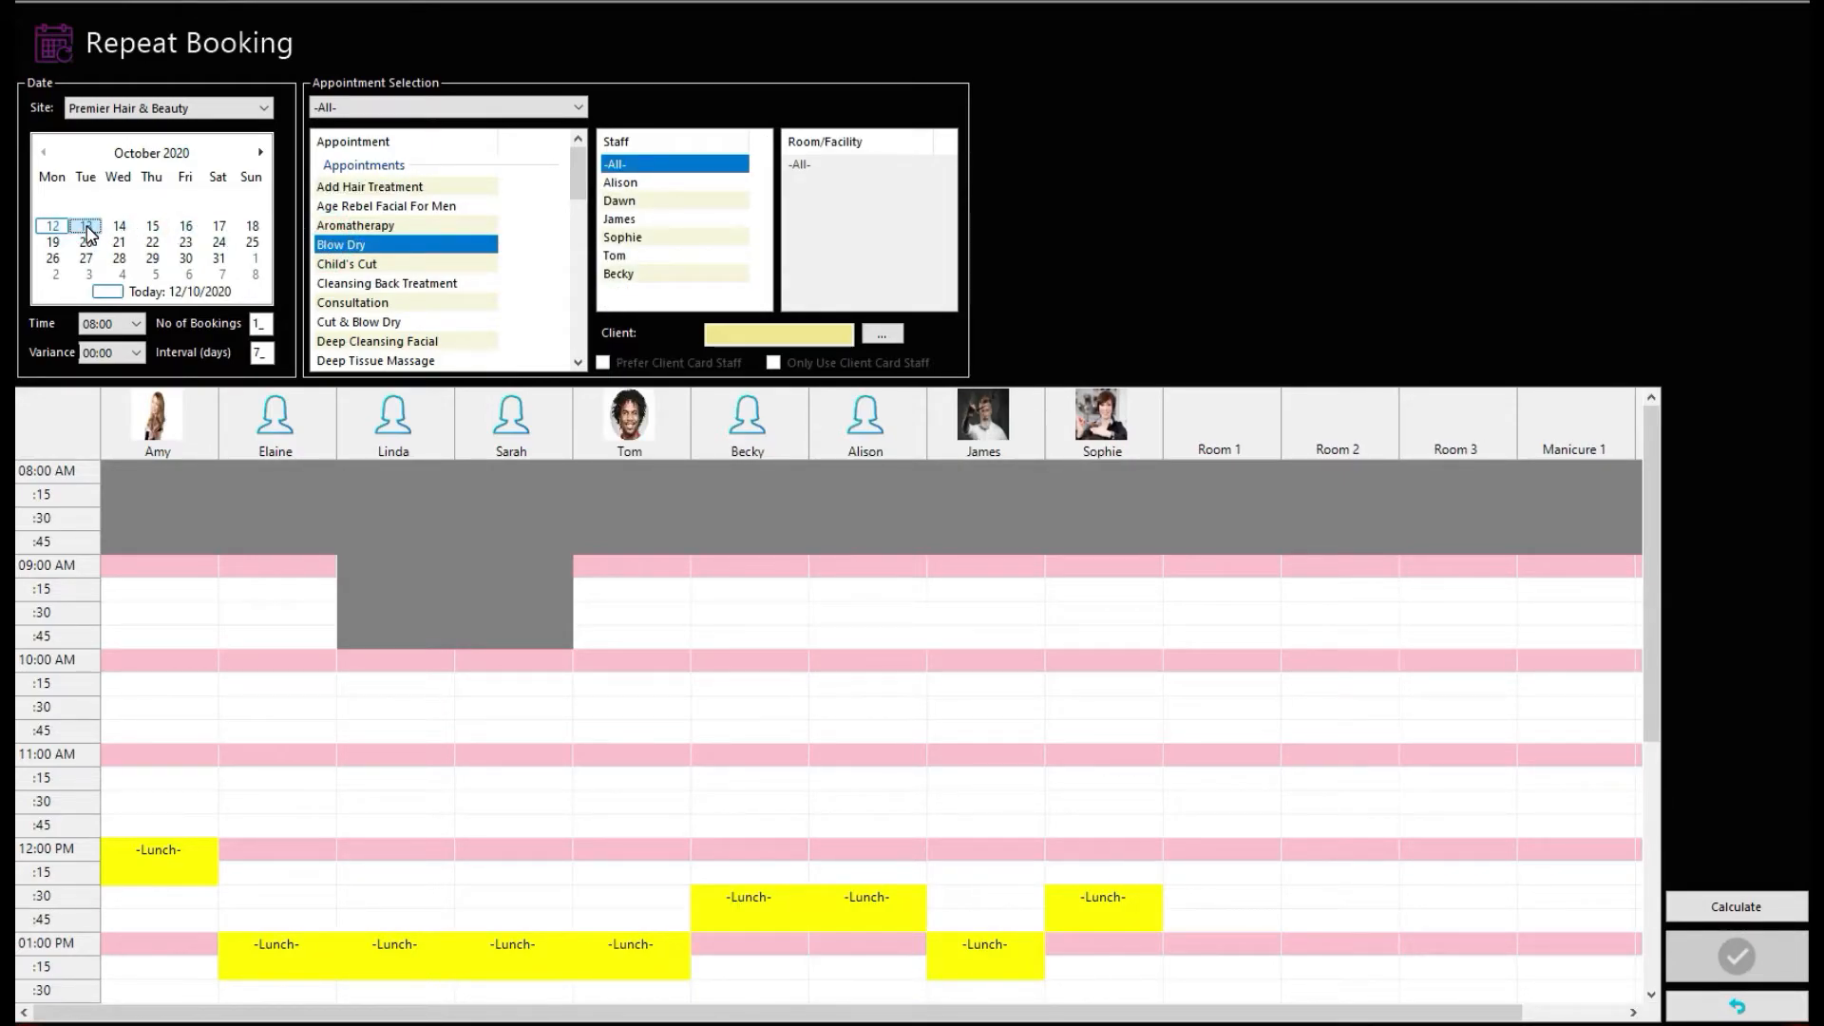
click(134, 353)
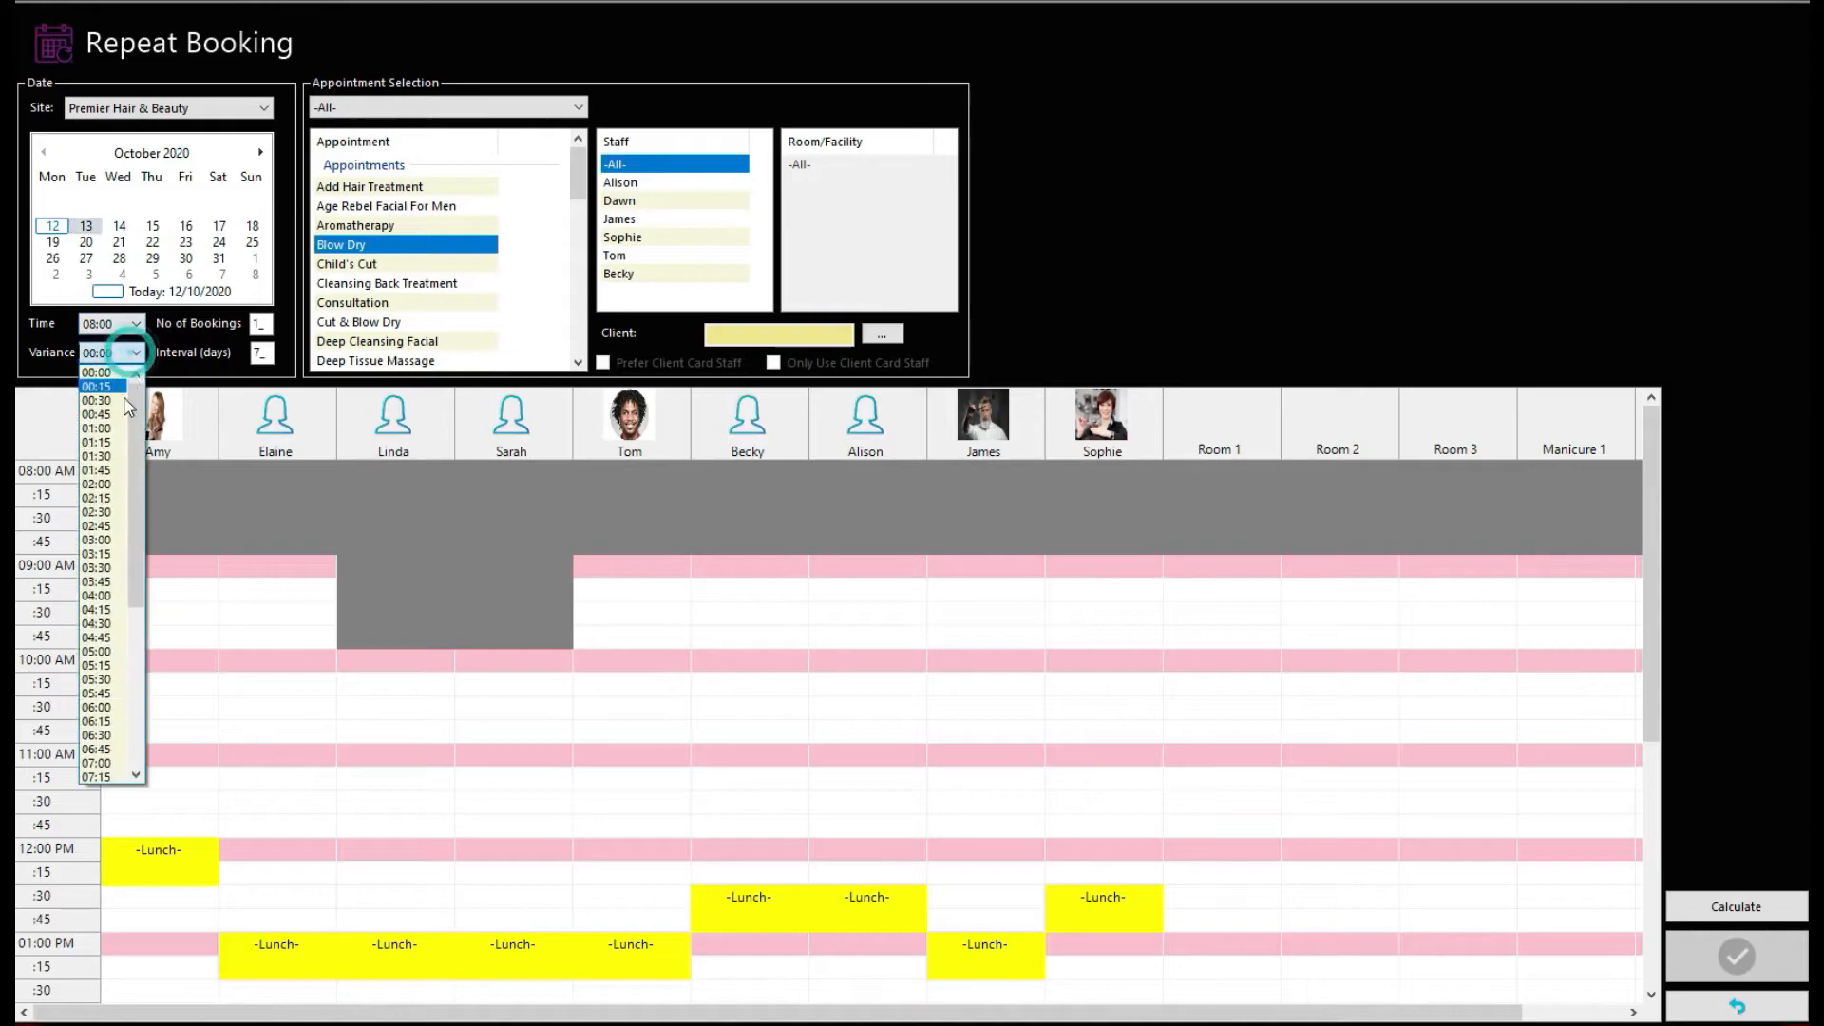
click(98, 427)
text(2)
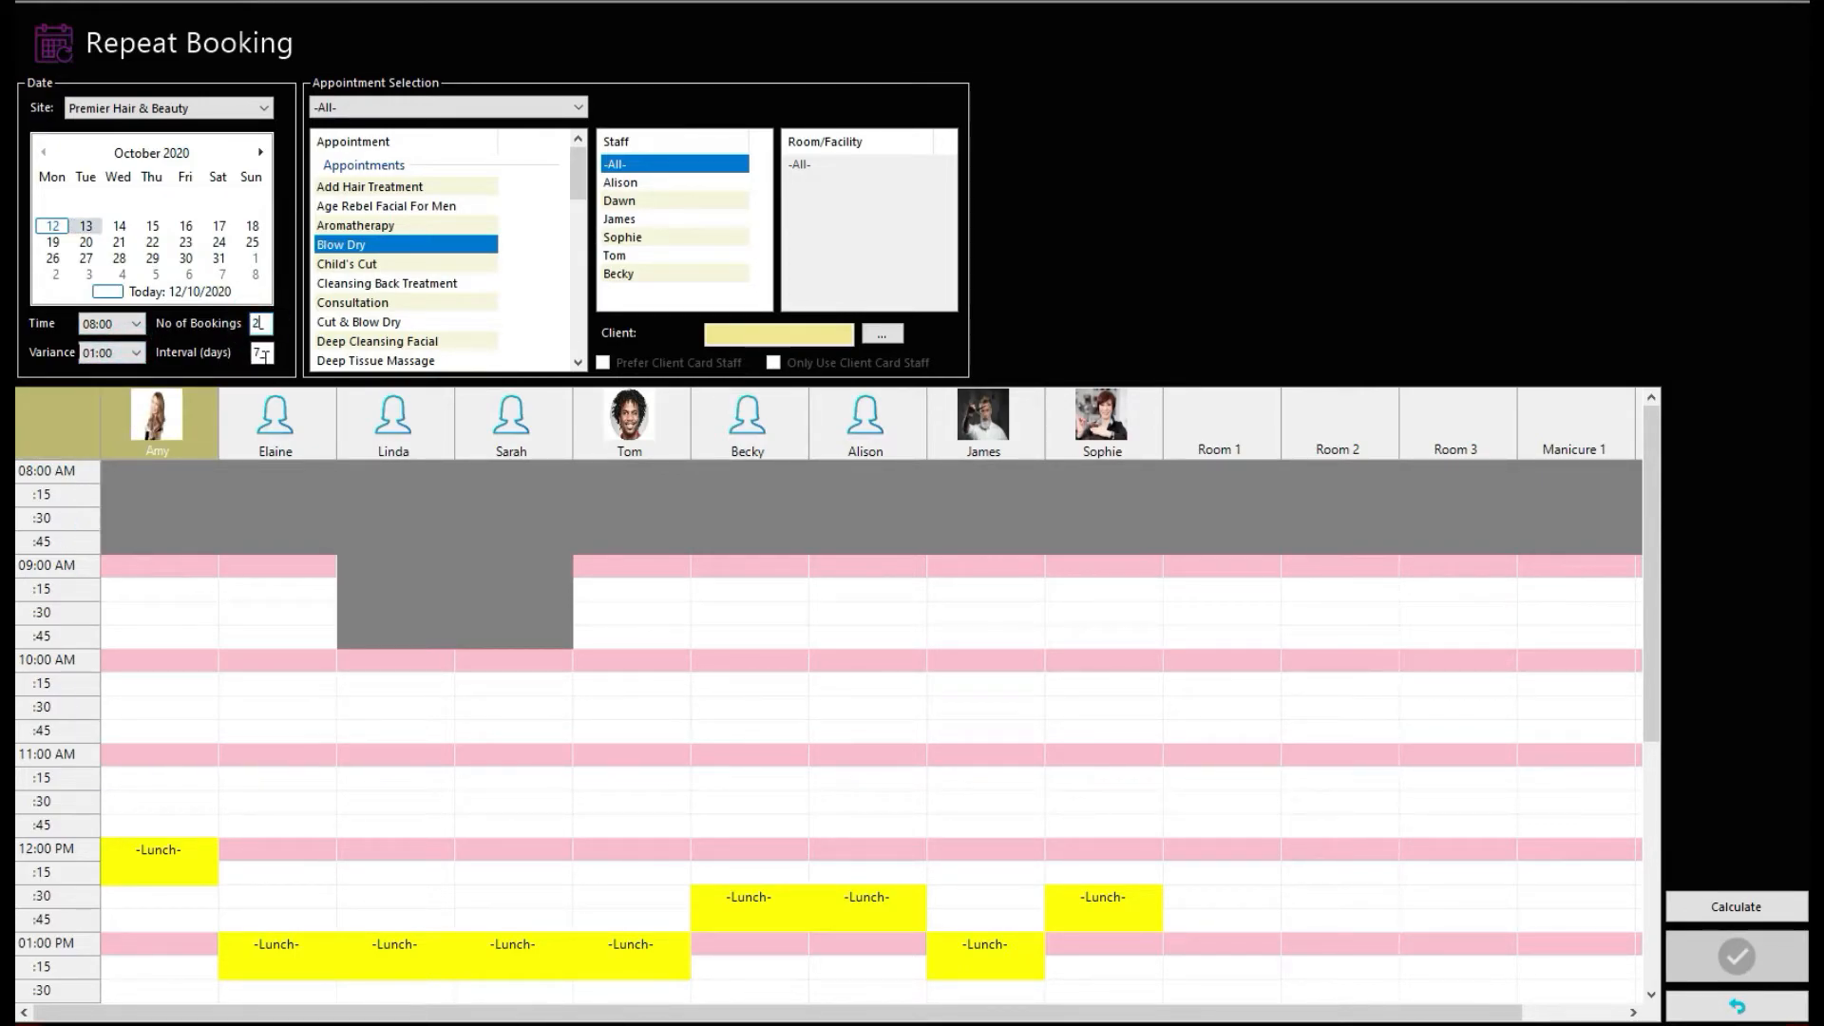
click(1735, 907)
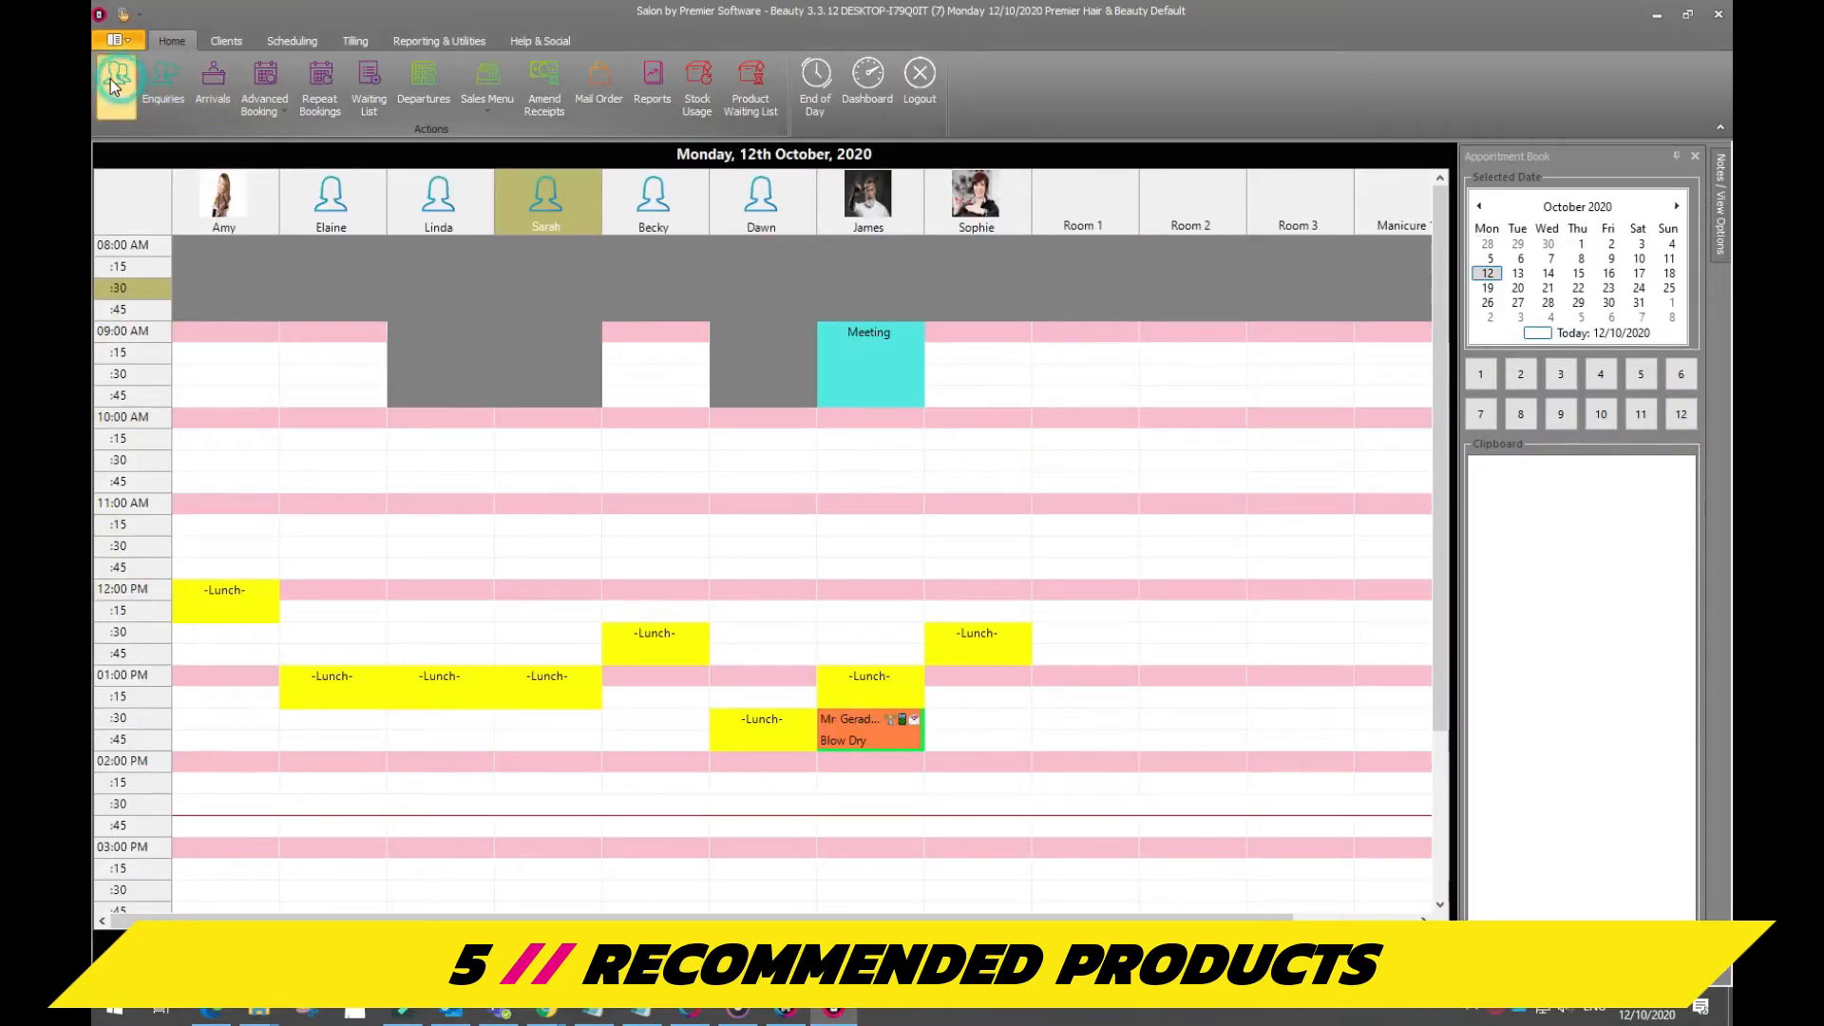
click(162, 84)
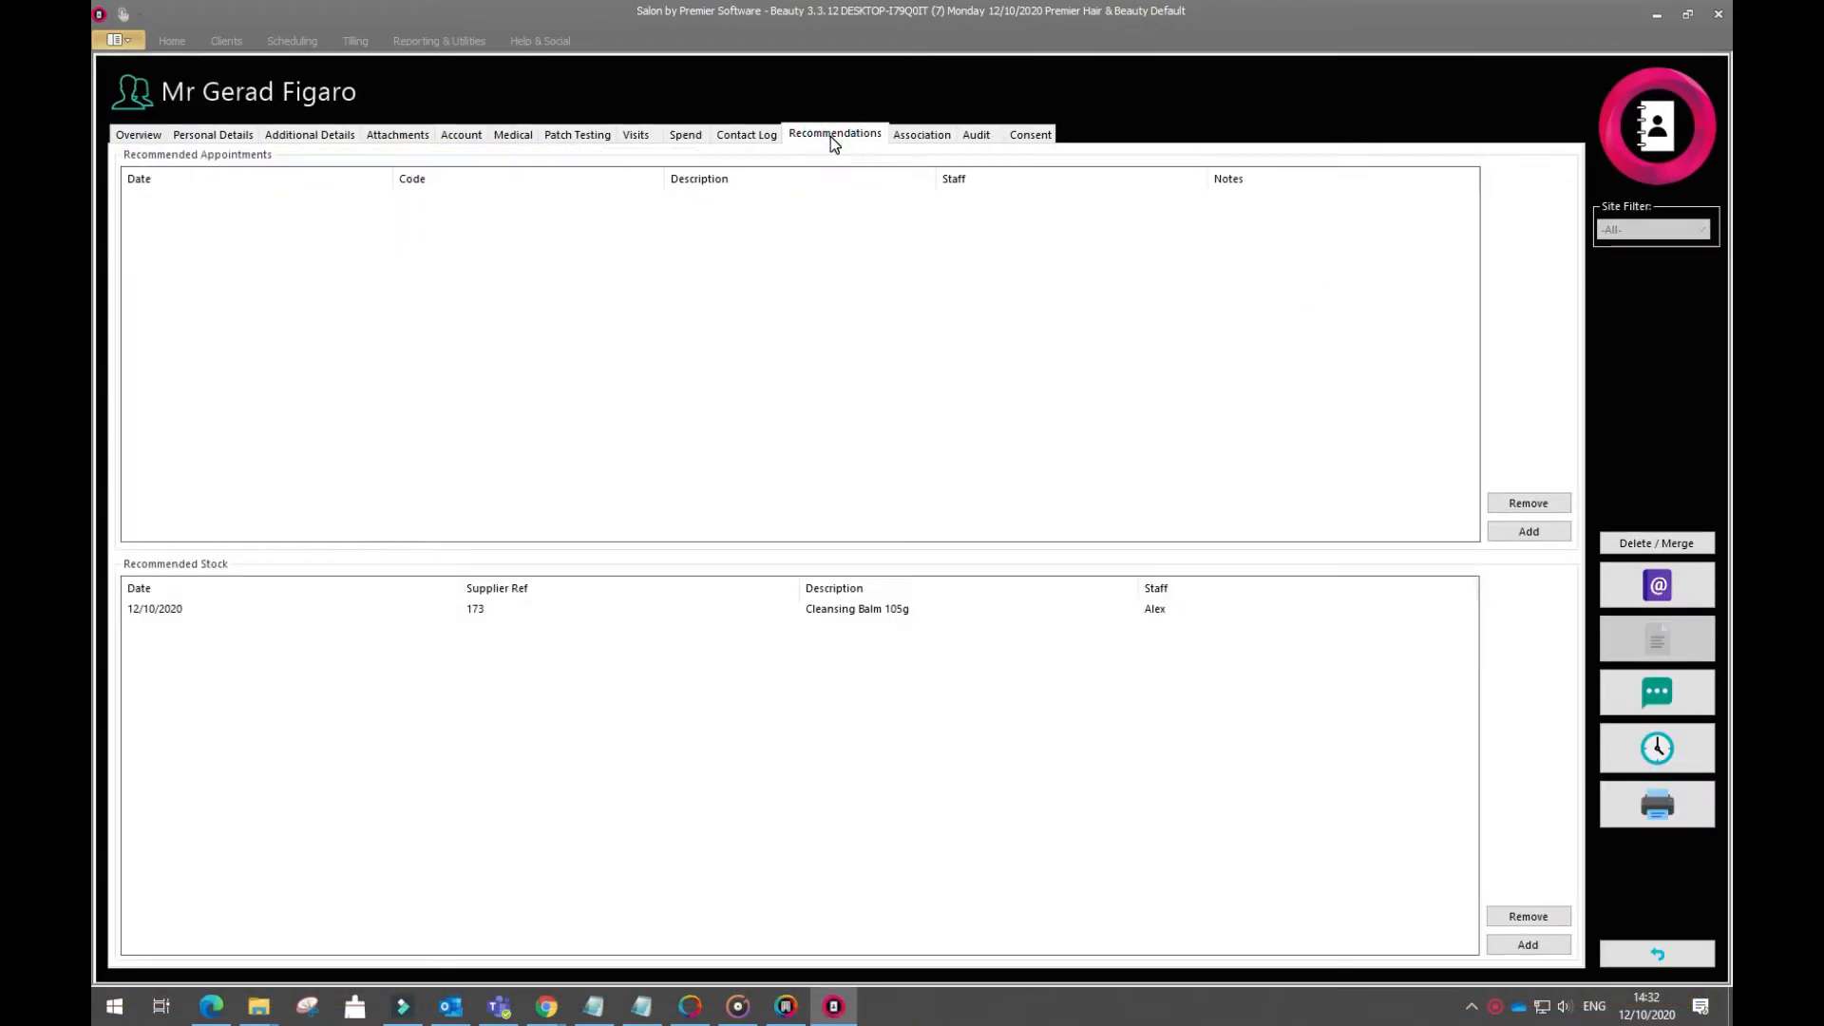
click(1528, 943)
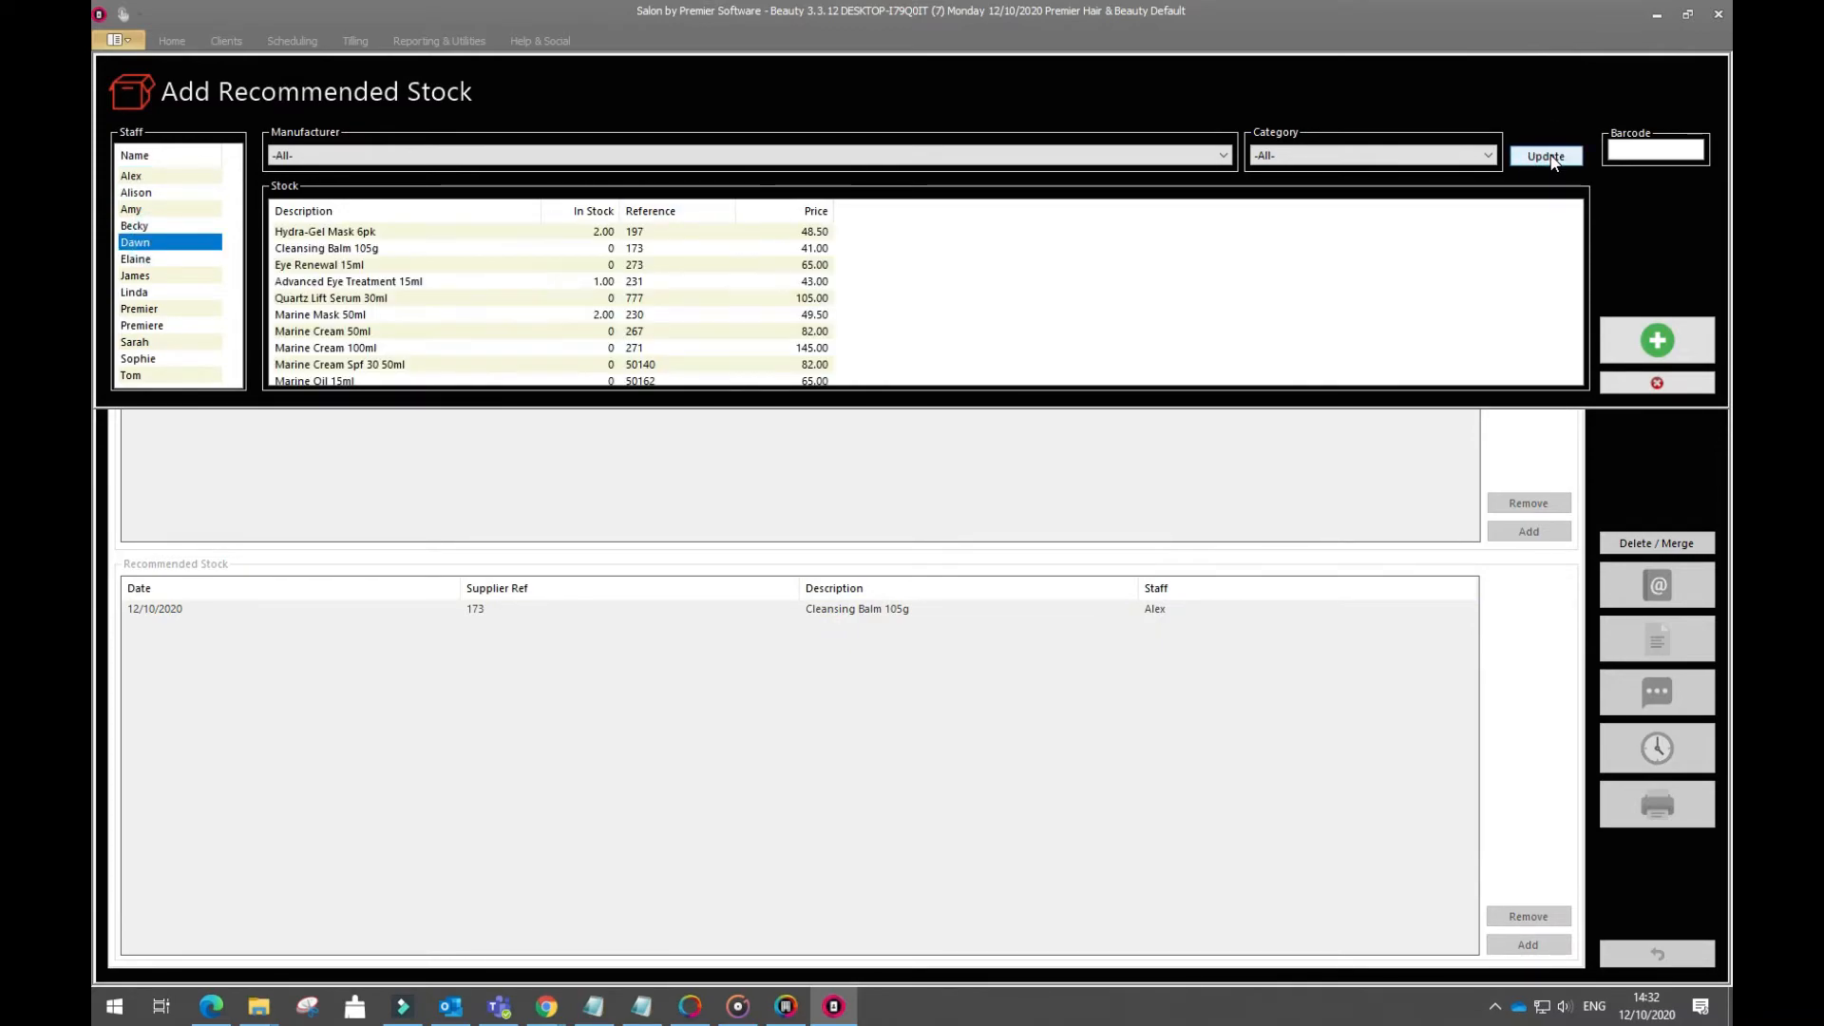
click(321, 315)
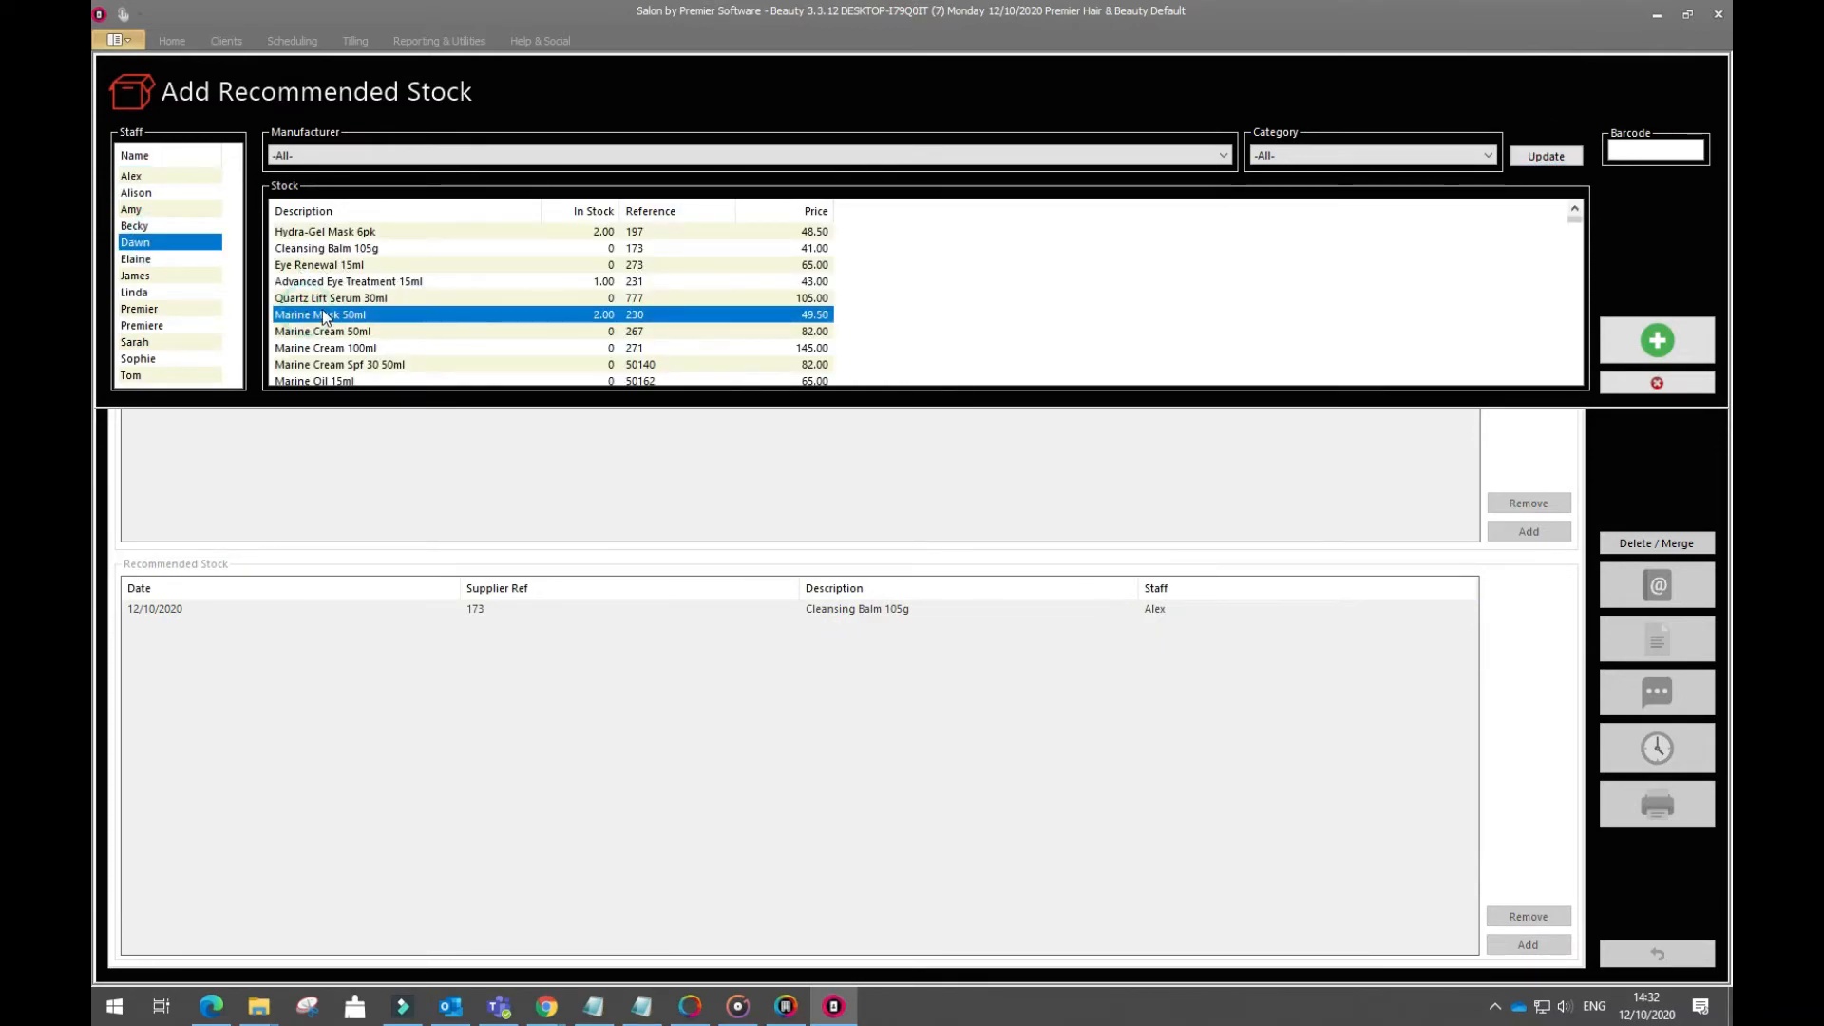
click(1655, 340)
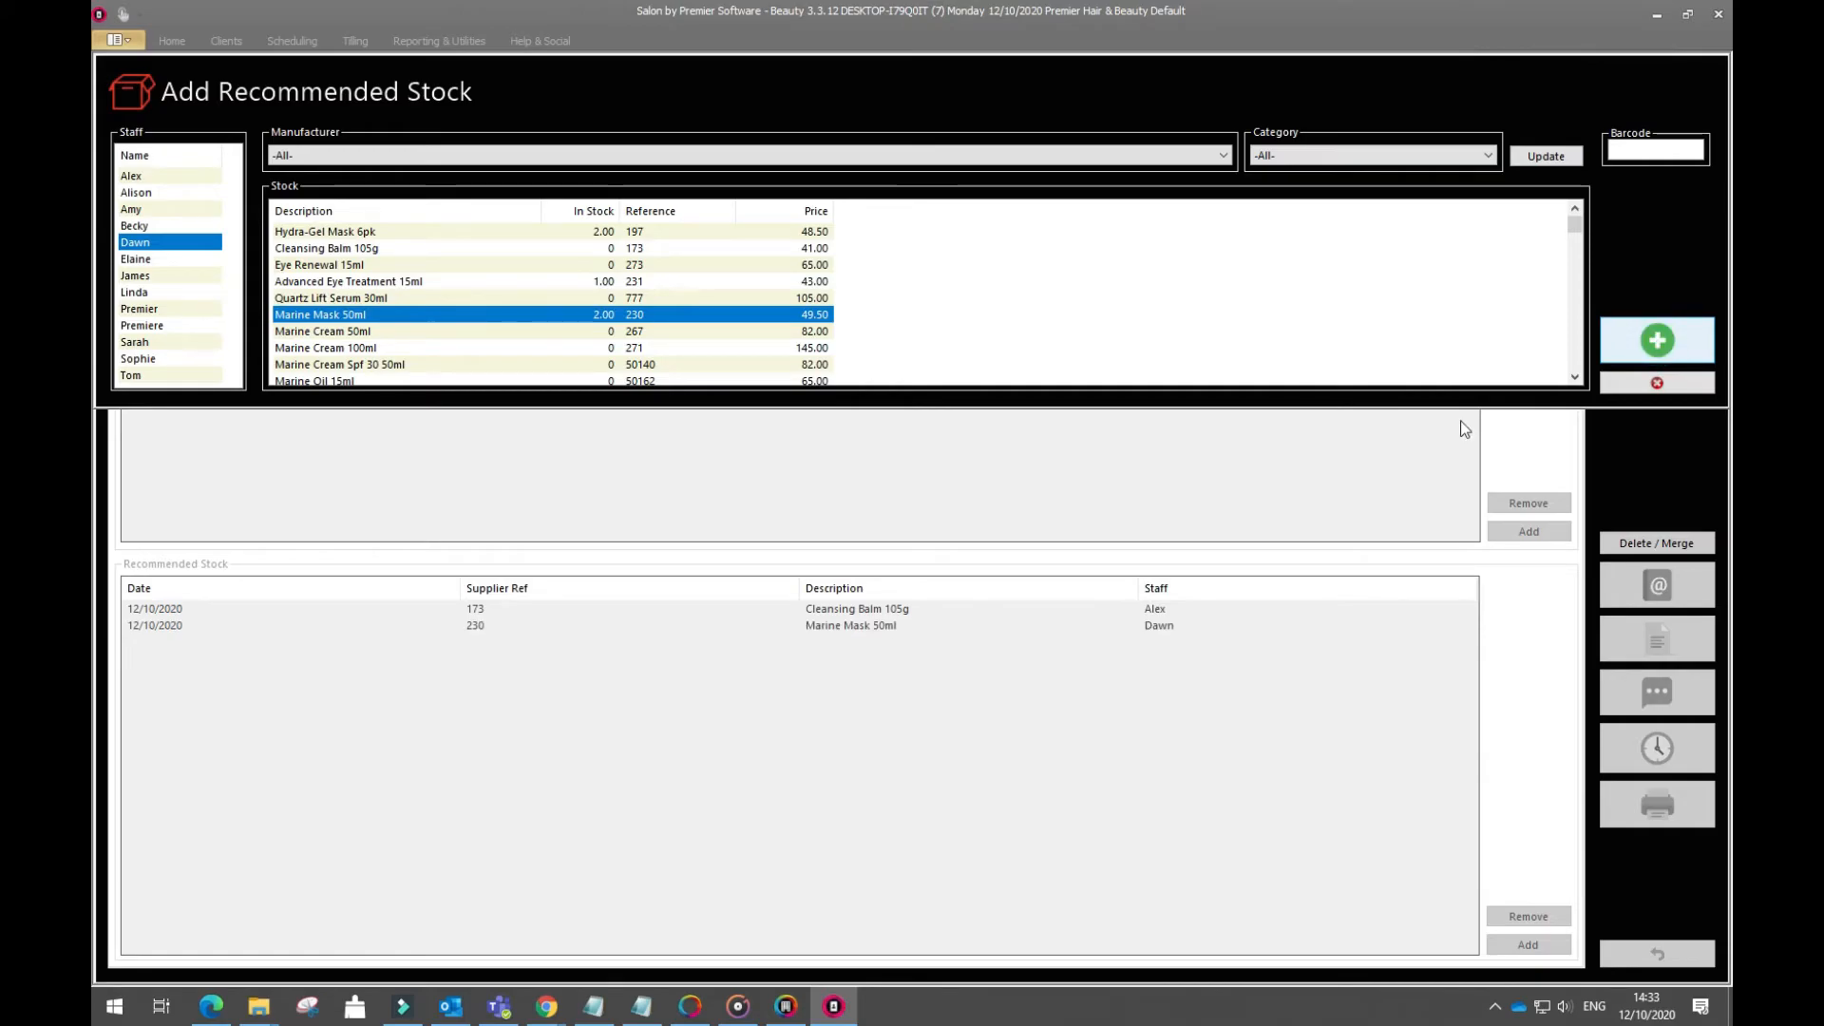